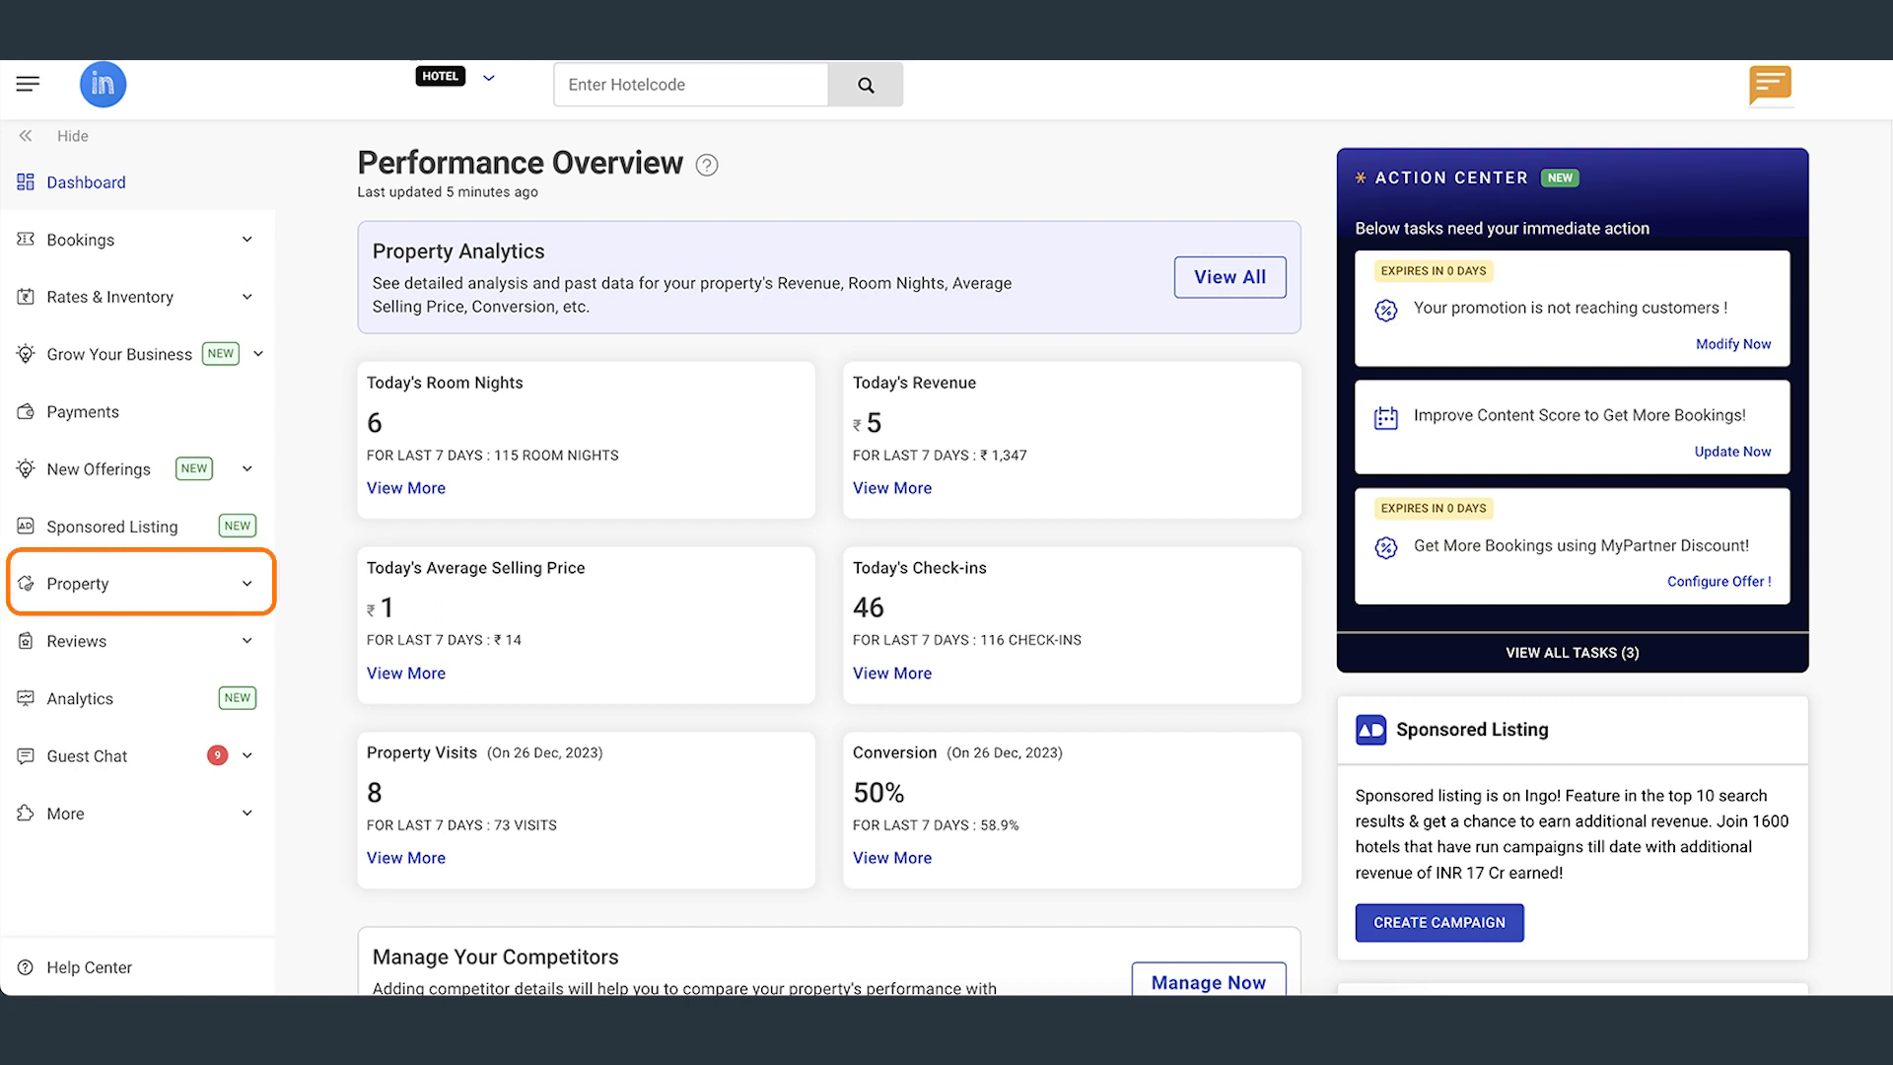
Step: Expand the Property section in the sidebar to show its sub-pages
left_click(79, 583)
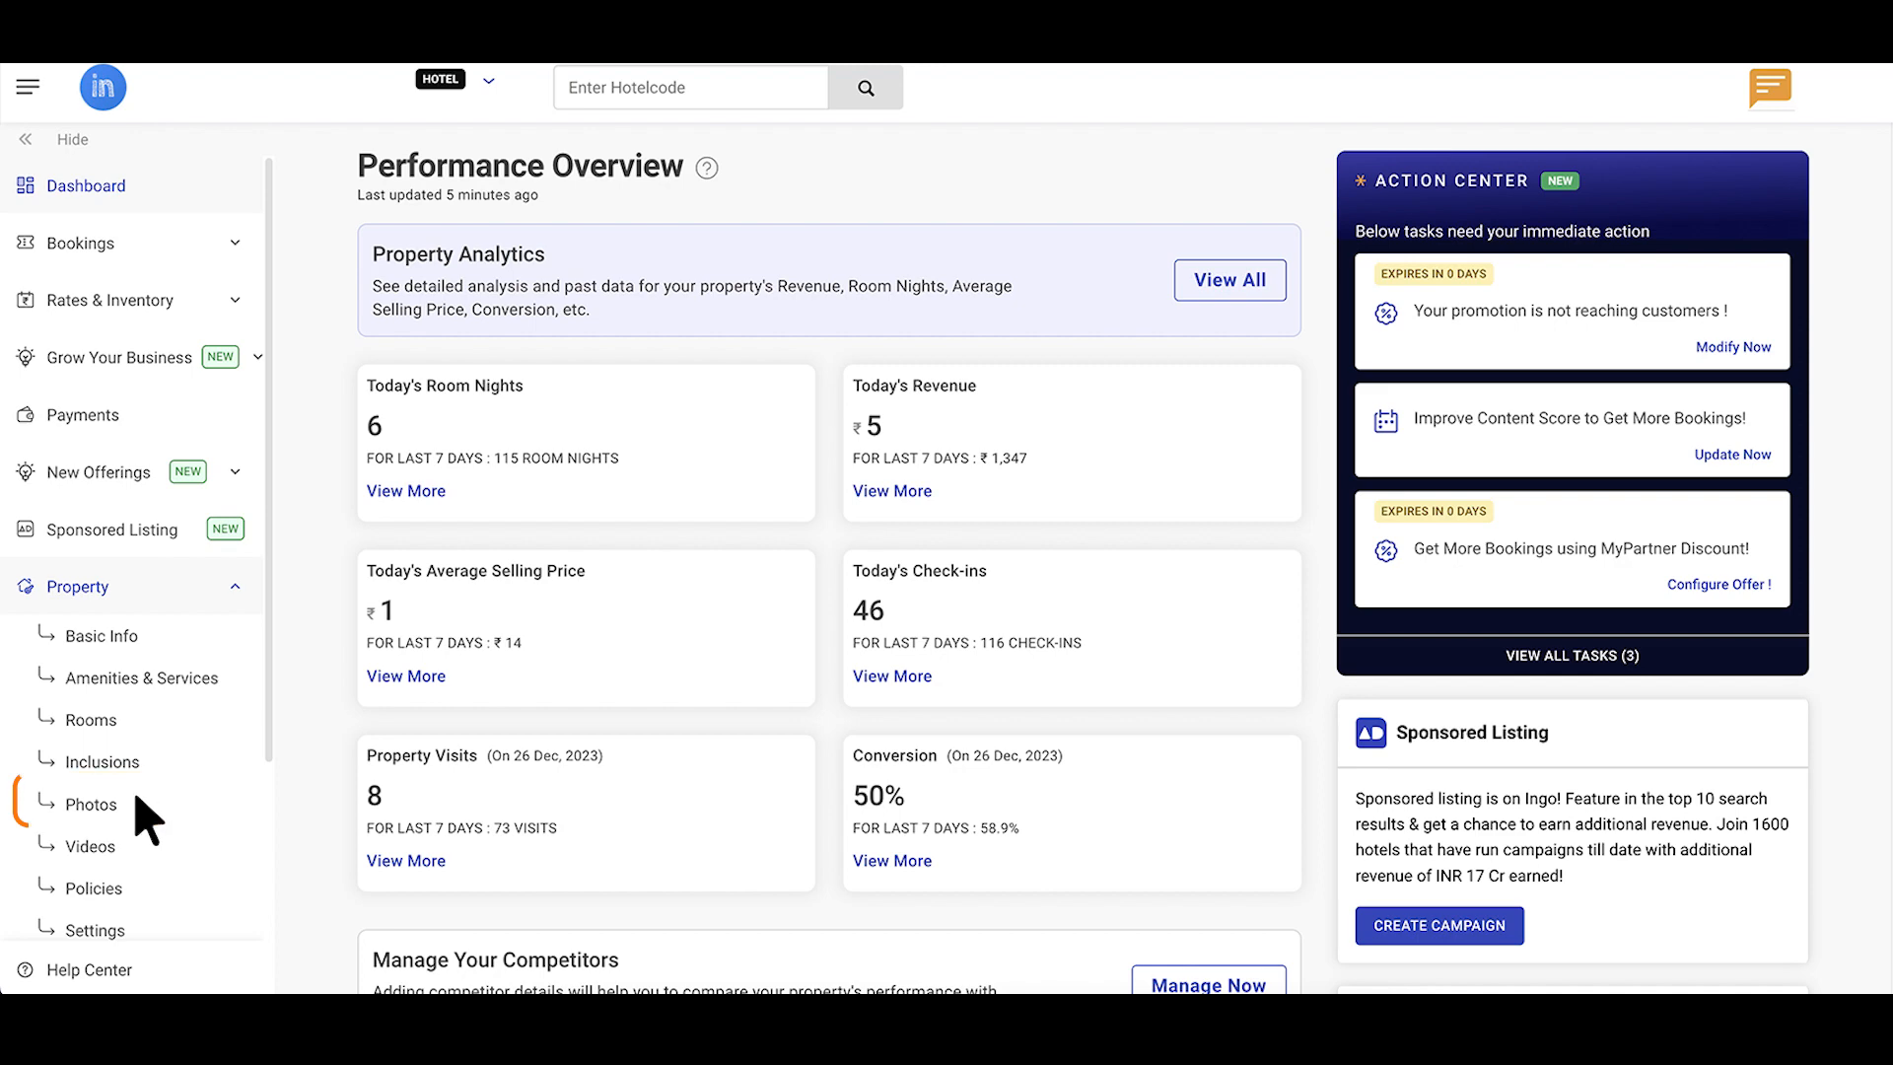
Step: Upload the five pictures 1.jpeg to 5.jpeg from the Pics folder to the property photos
left_click(88, 805)
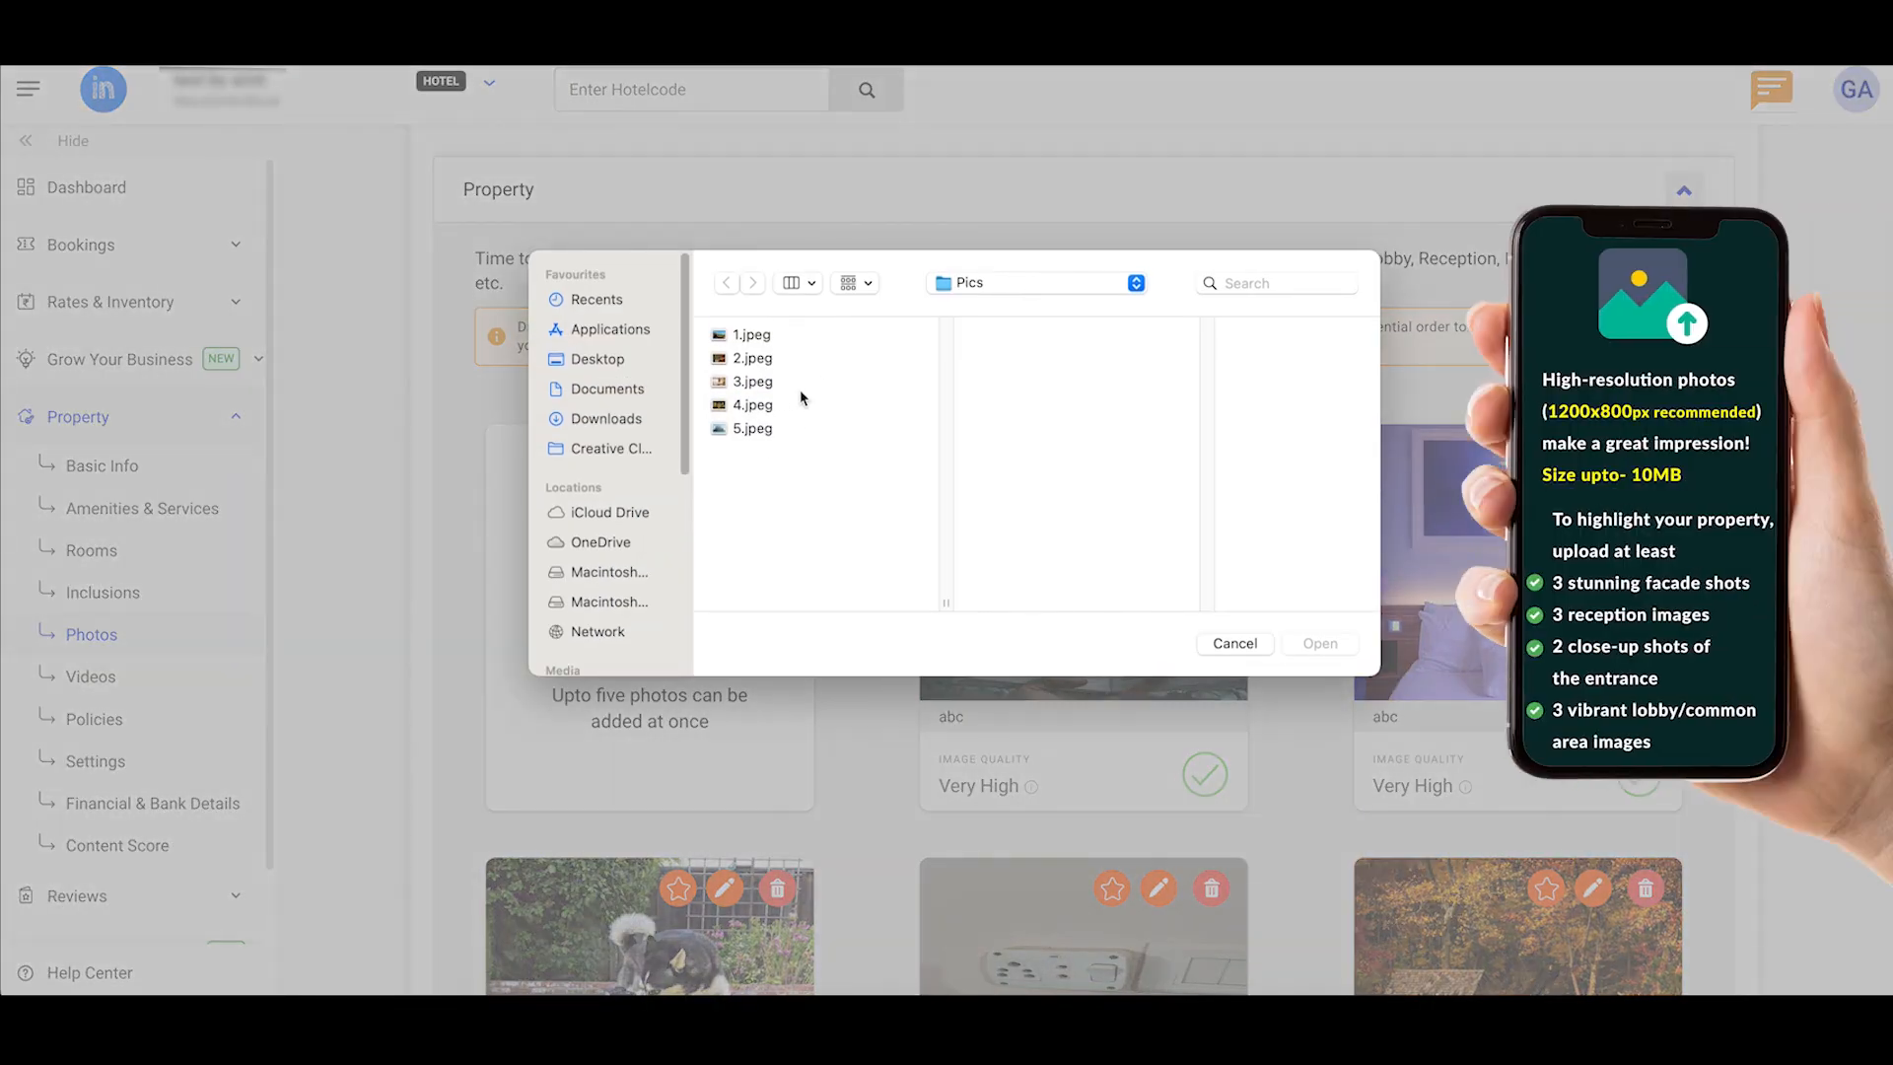
left_click(752, 380)
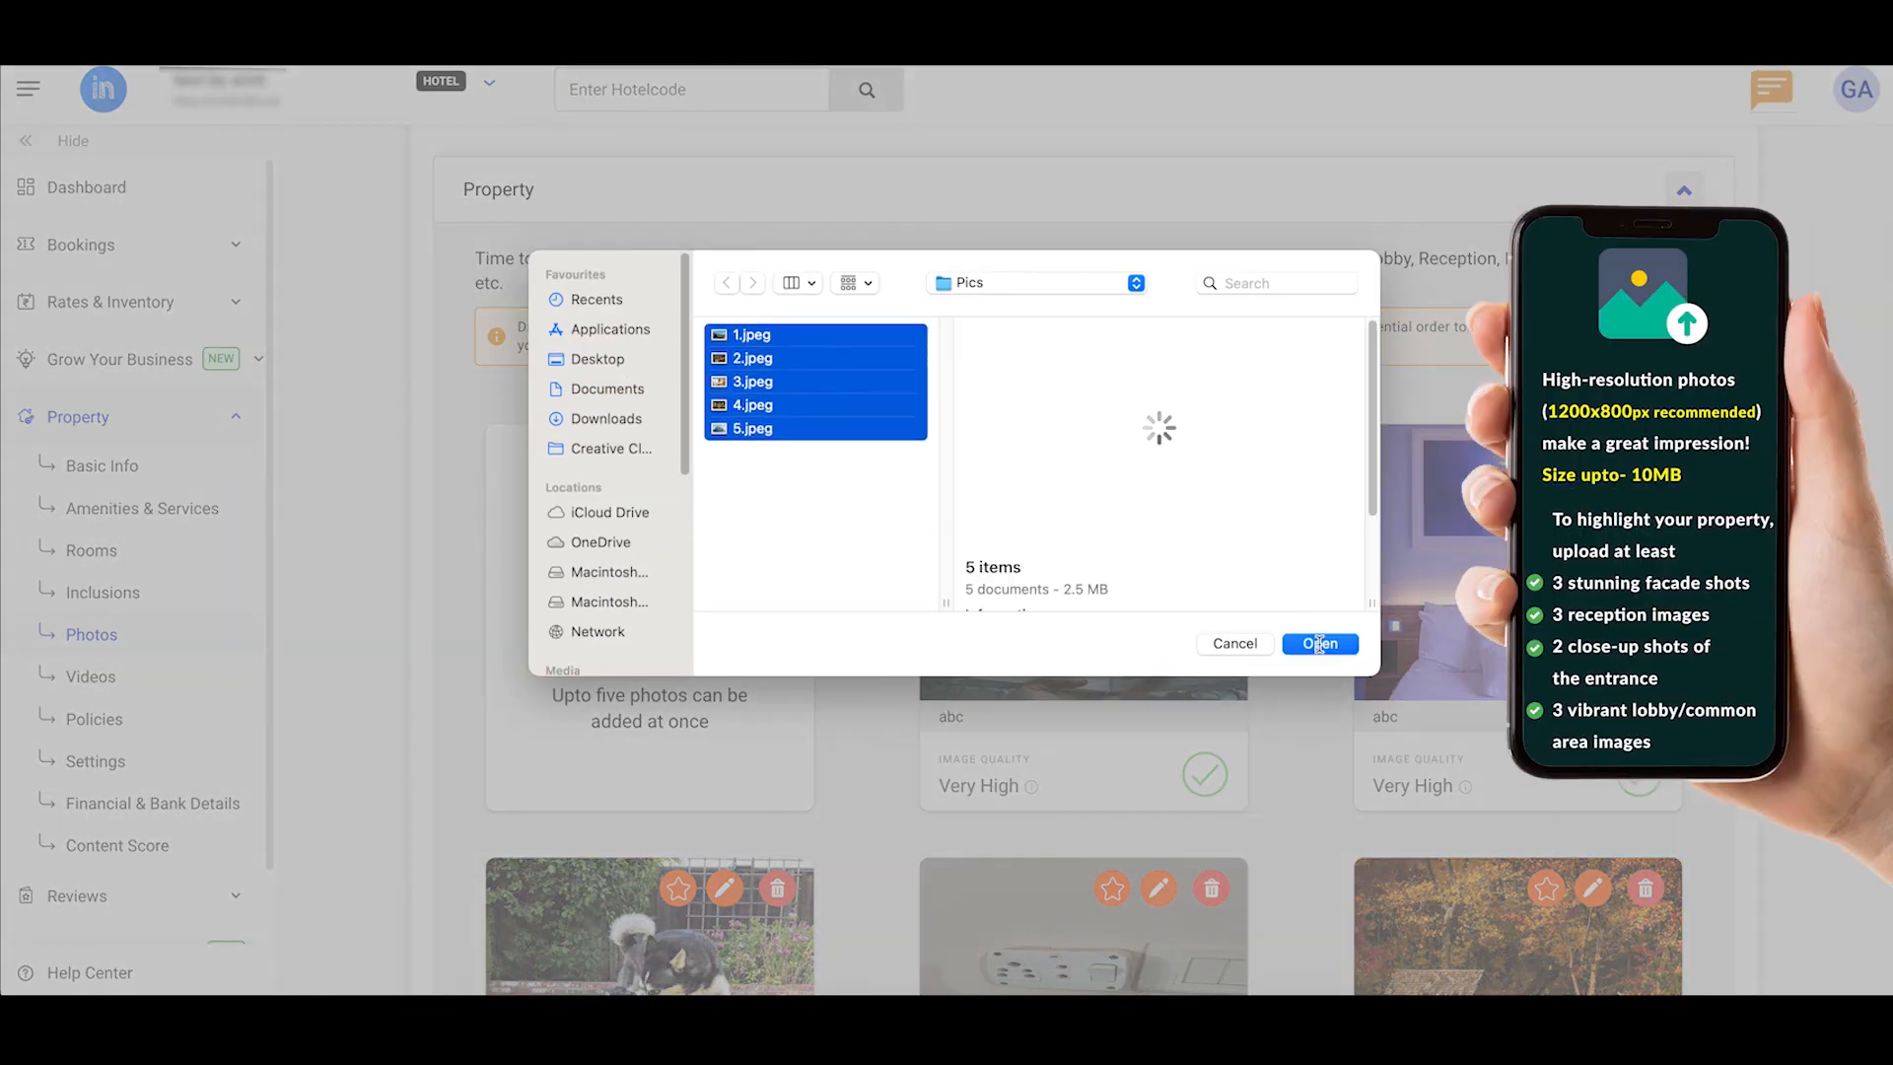
left_click(1318, 644)
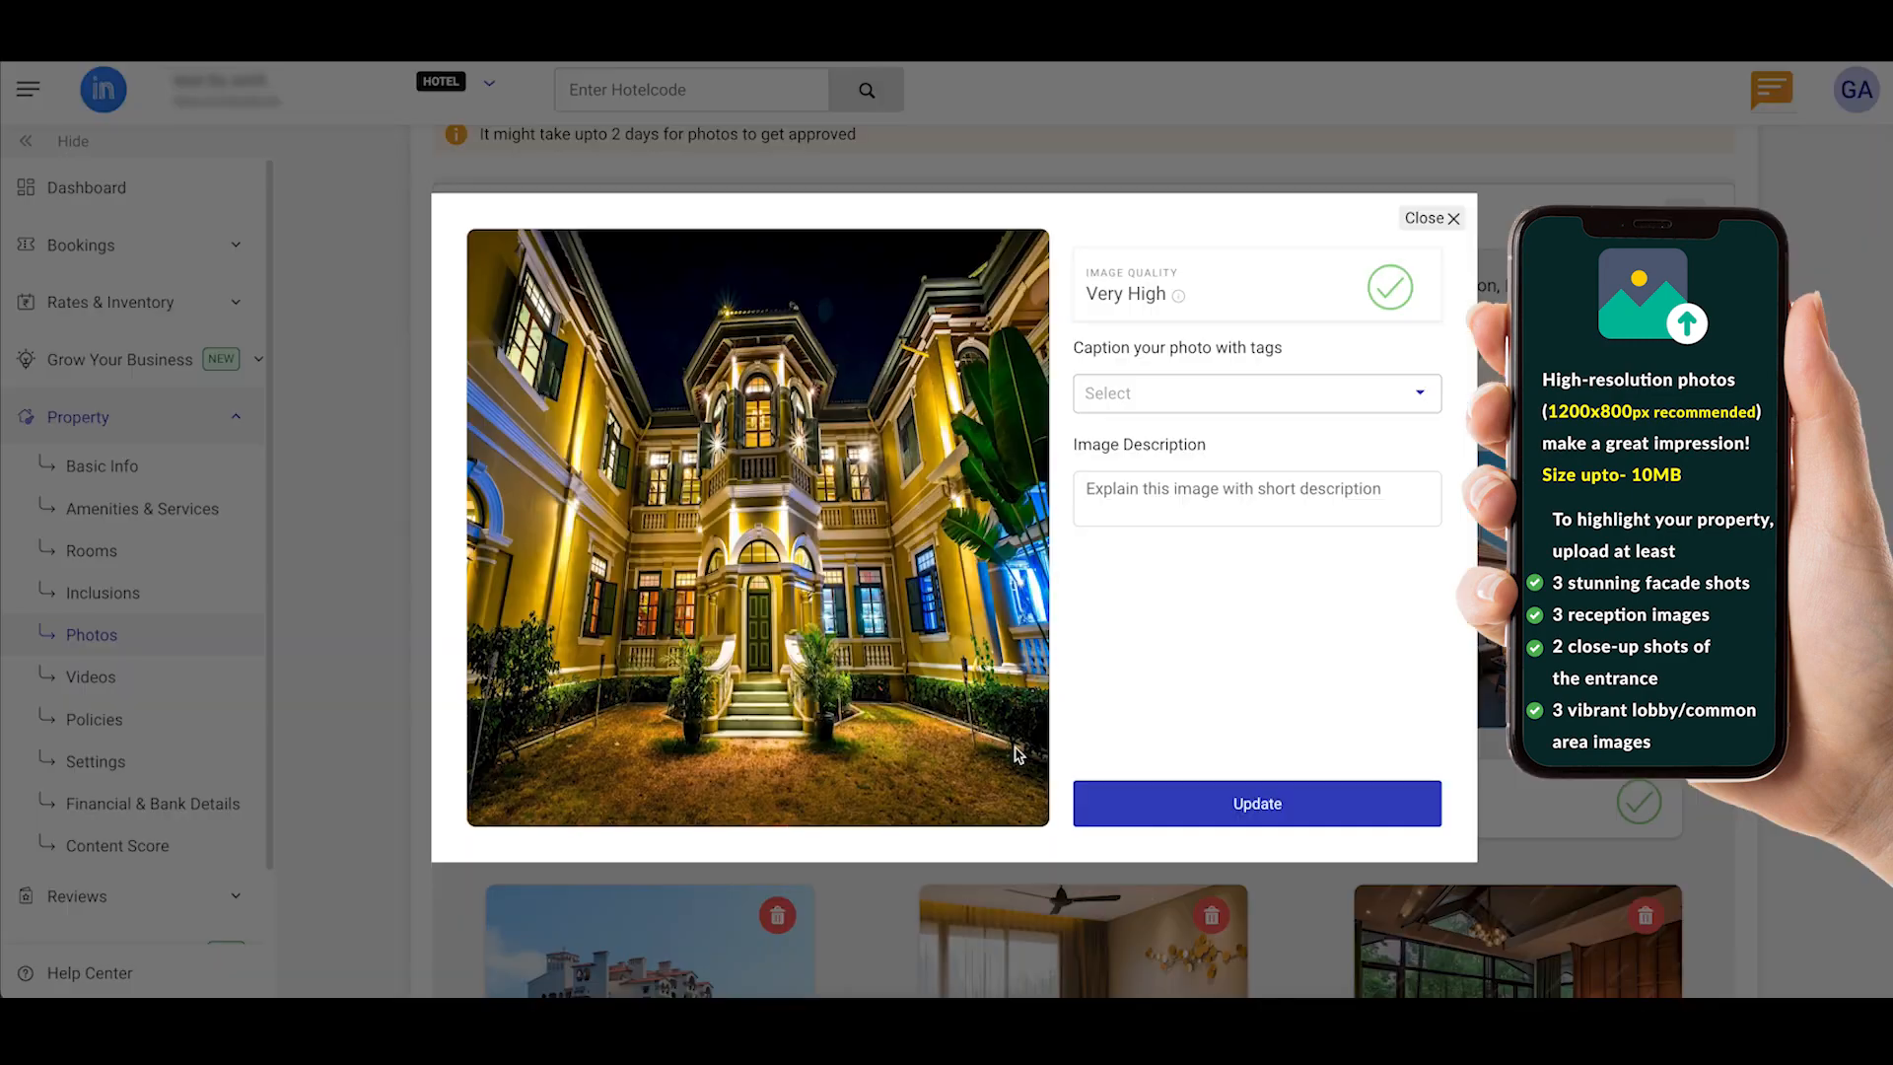
Step: Give the mansion photo a tag and a short image description, then update it
left_click(1255, 394)
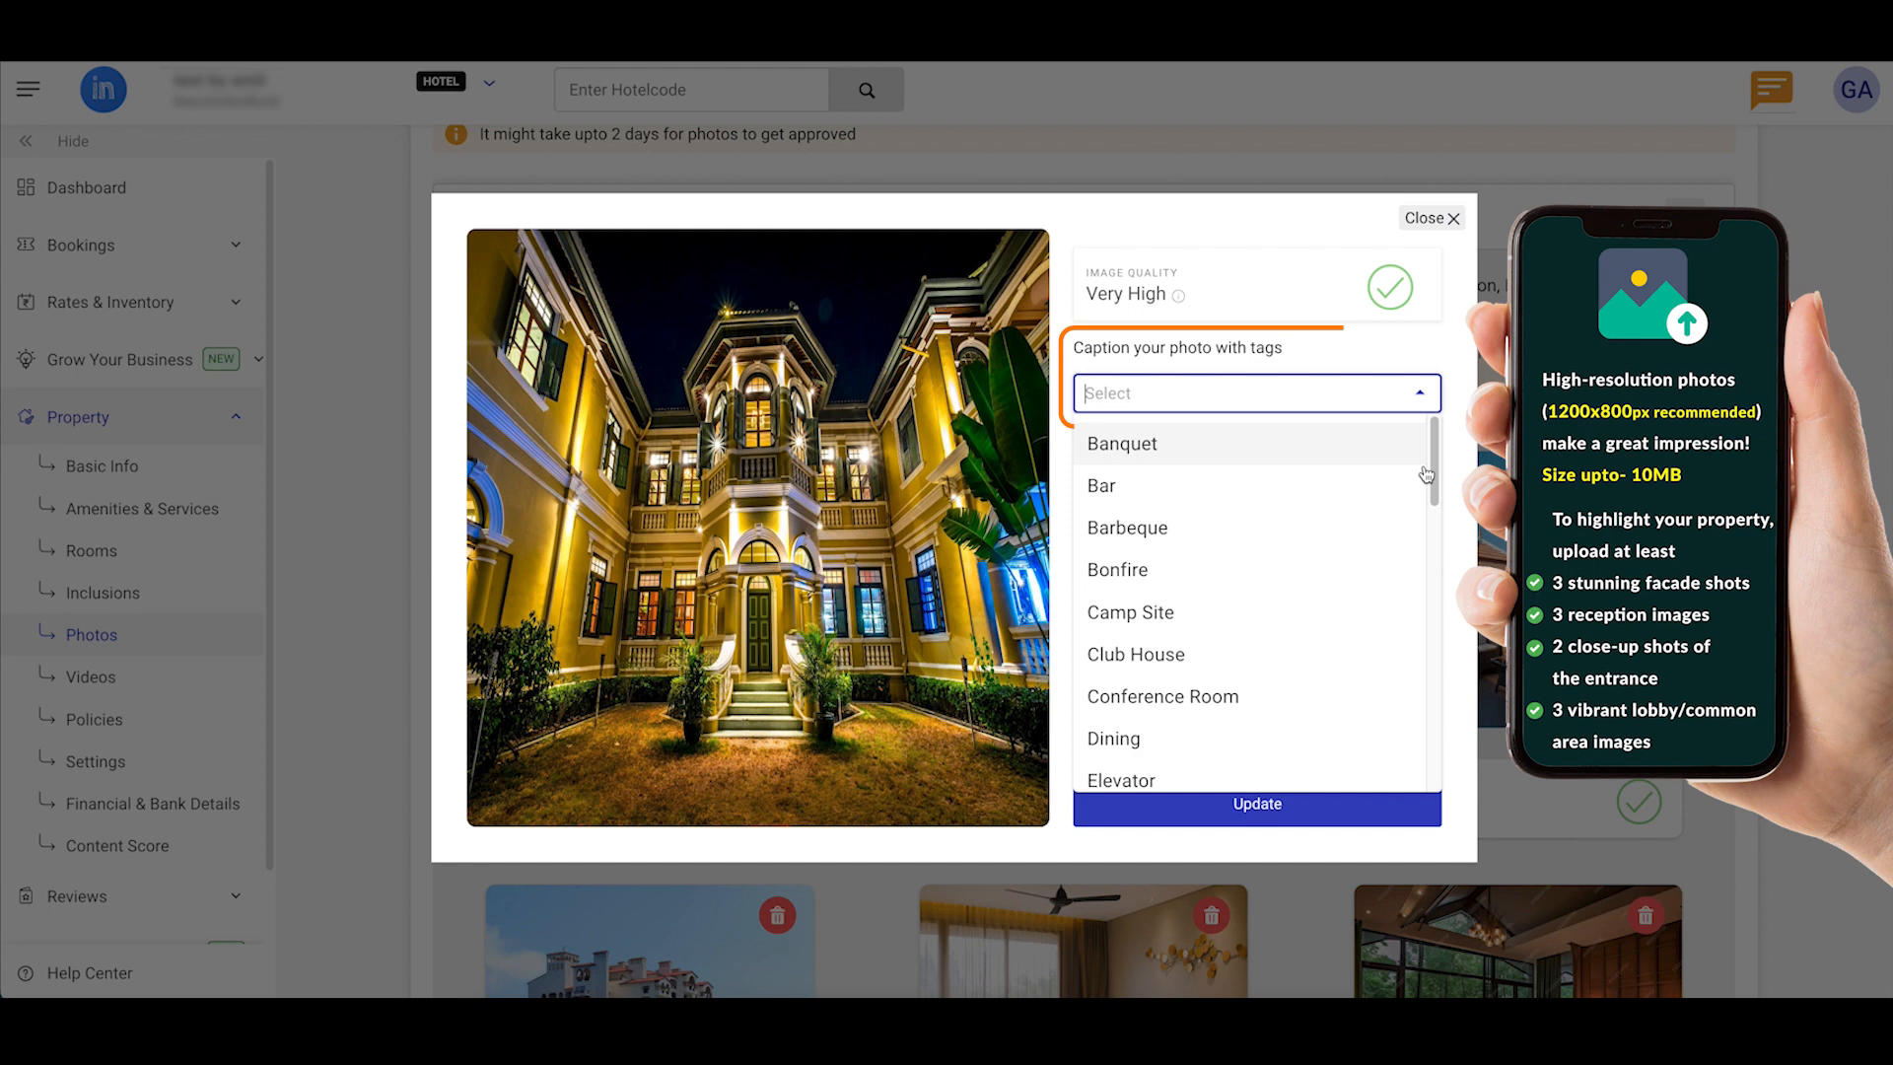
scroll("down", 3)
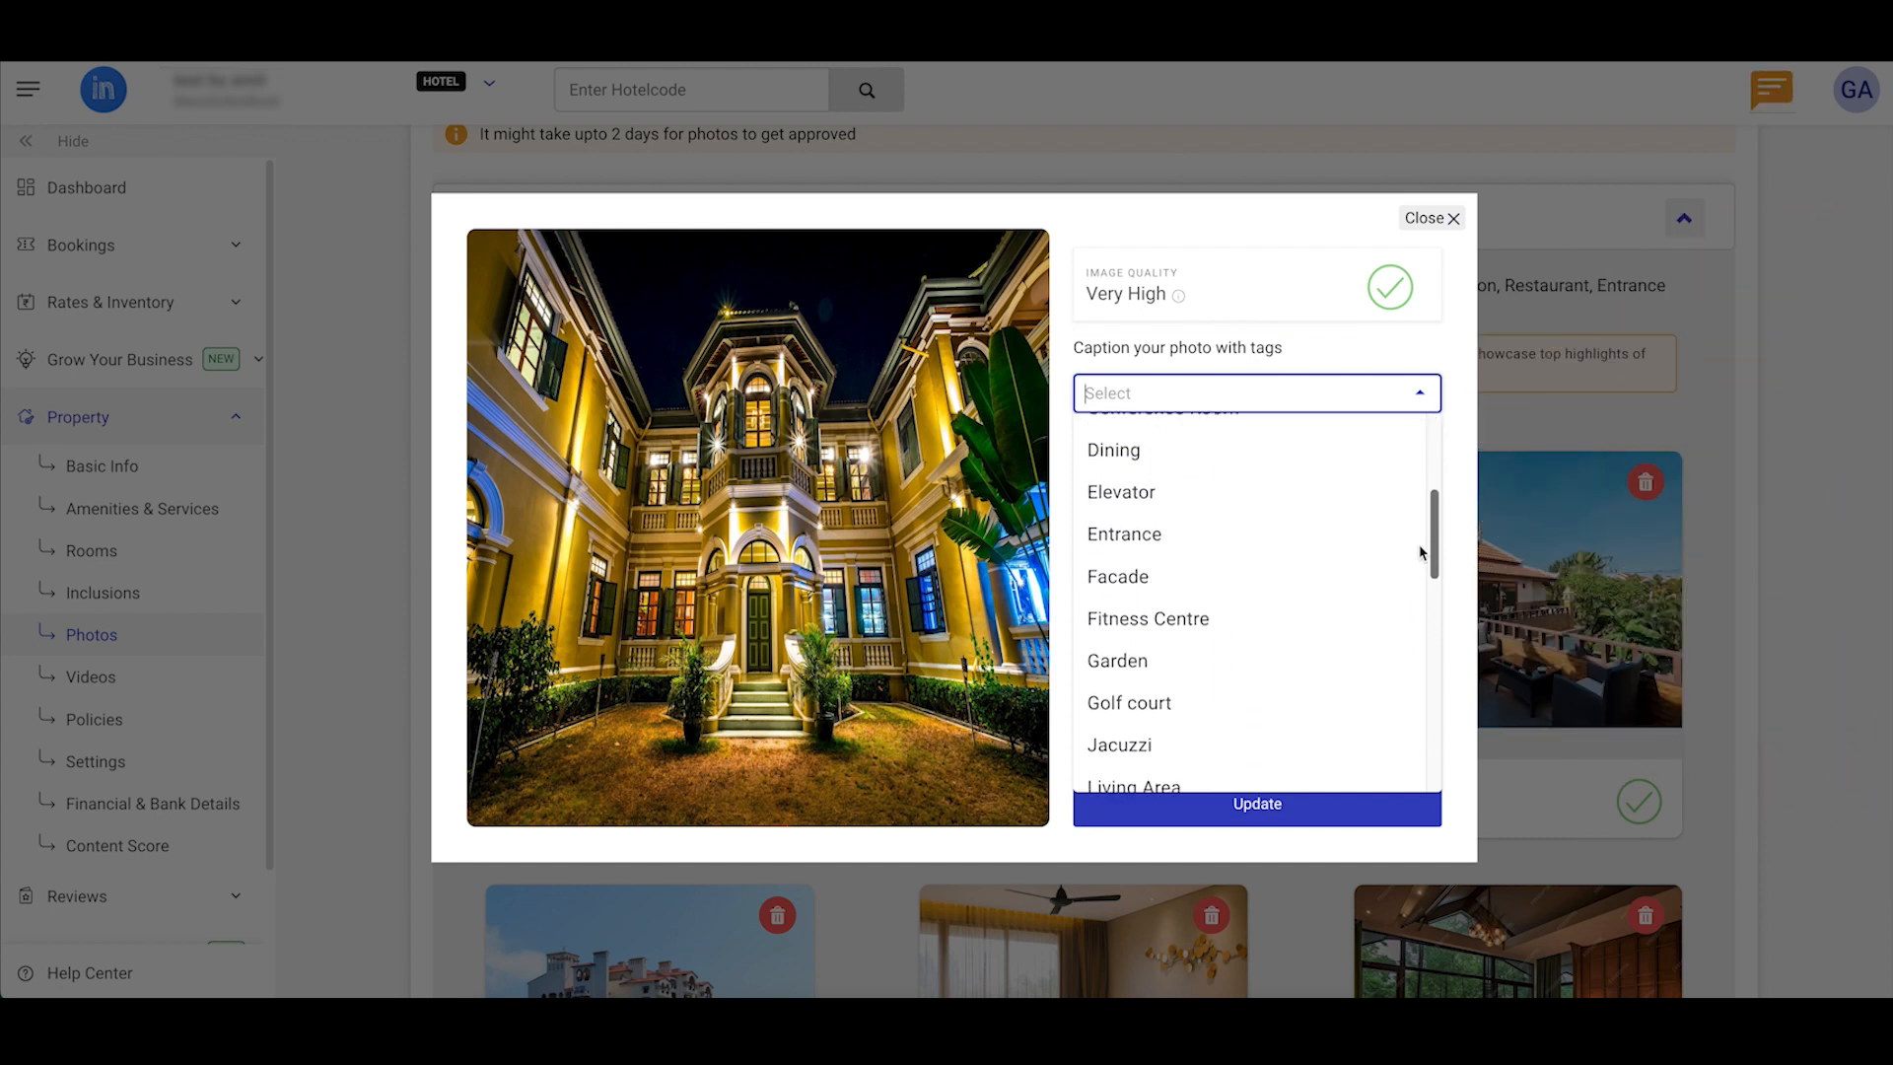
left_click(1255, 393)
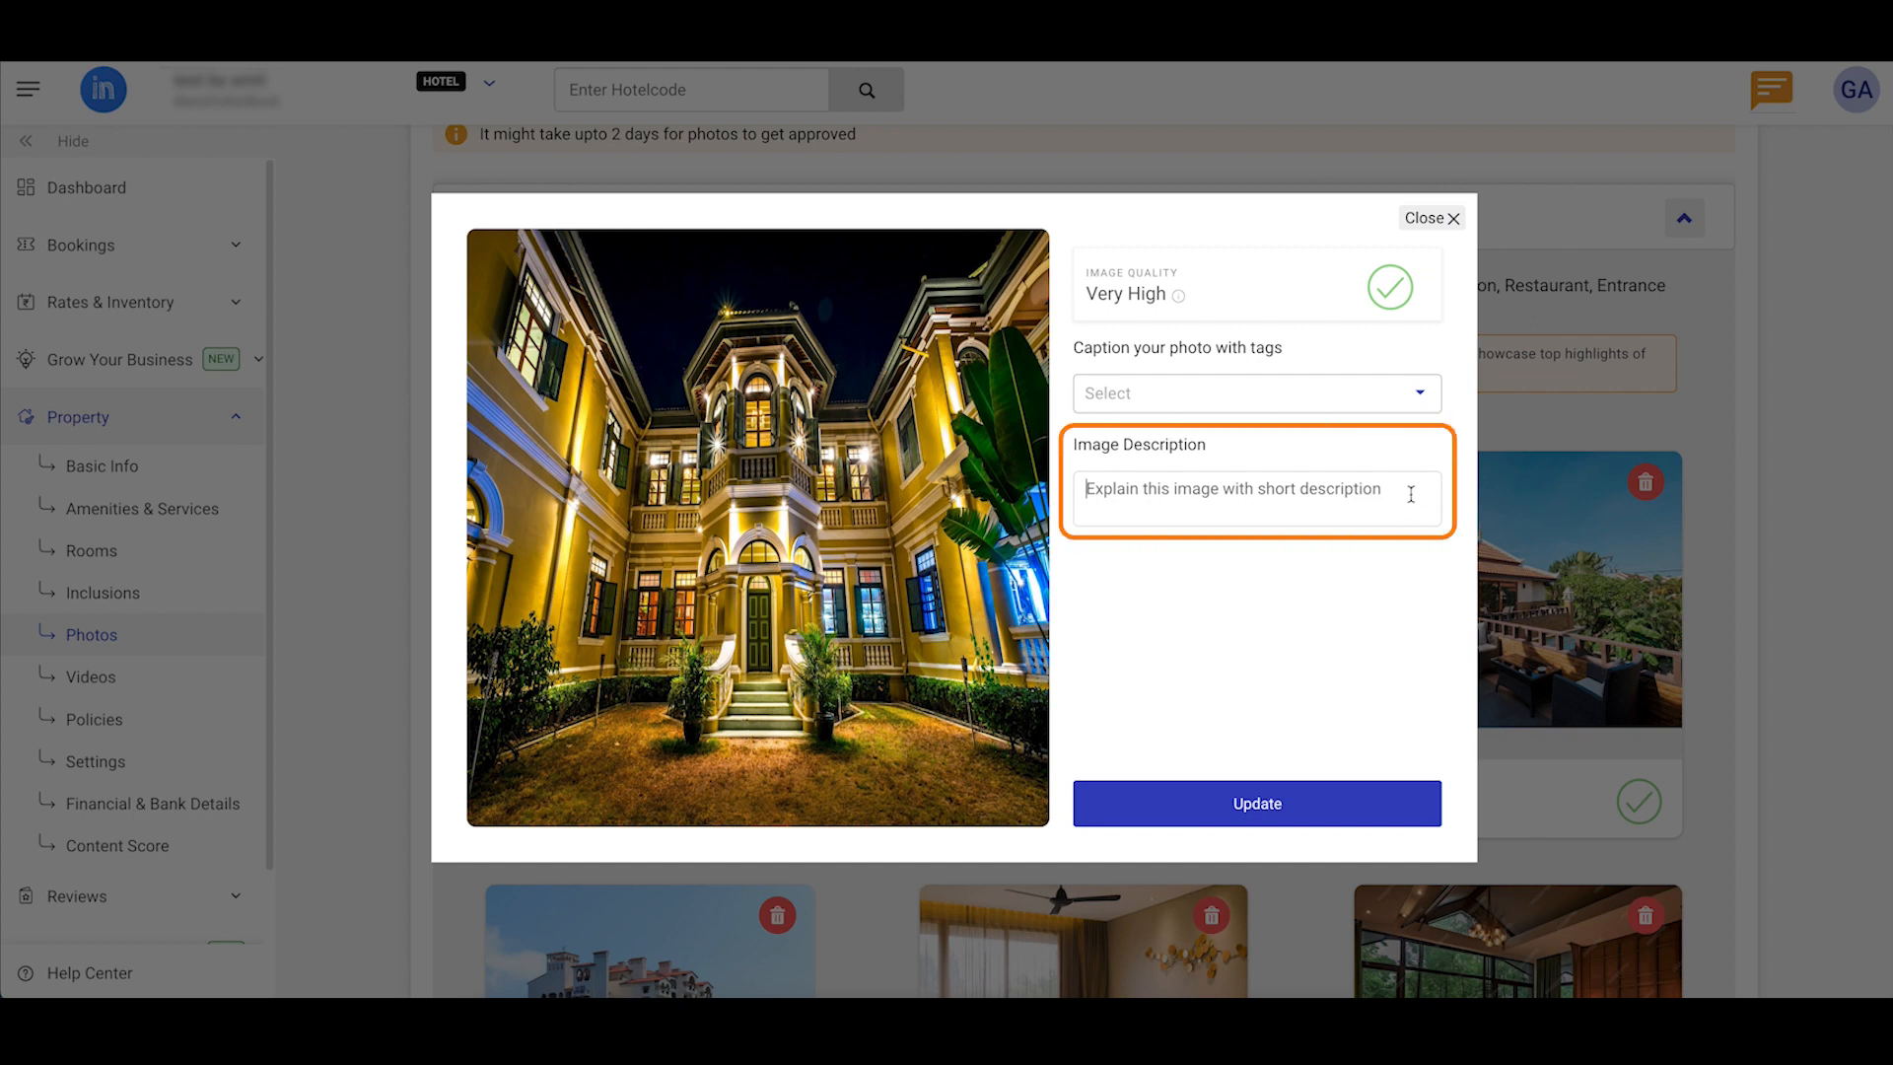
left_click(1431, 219)
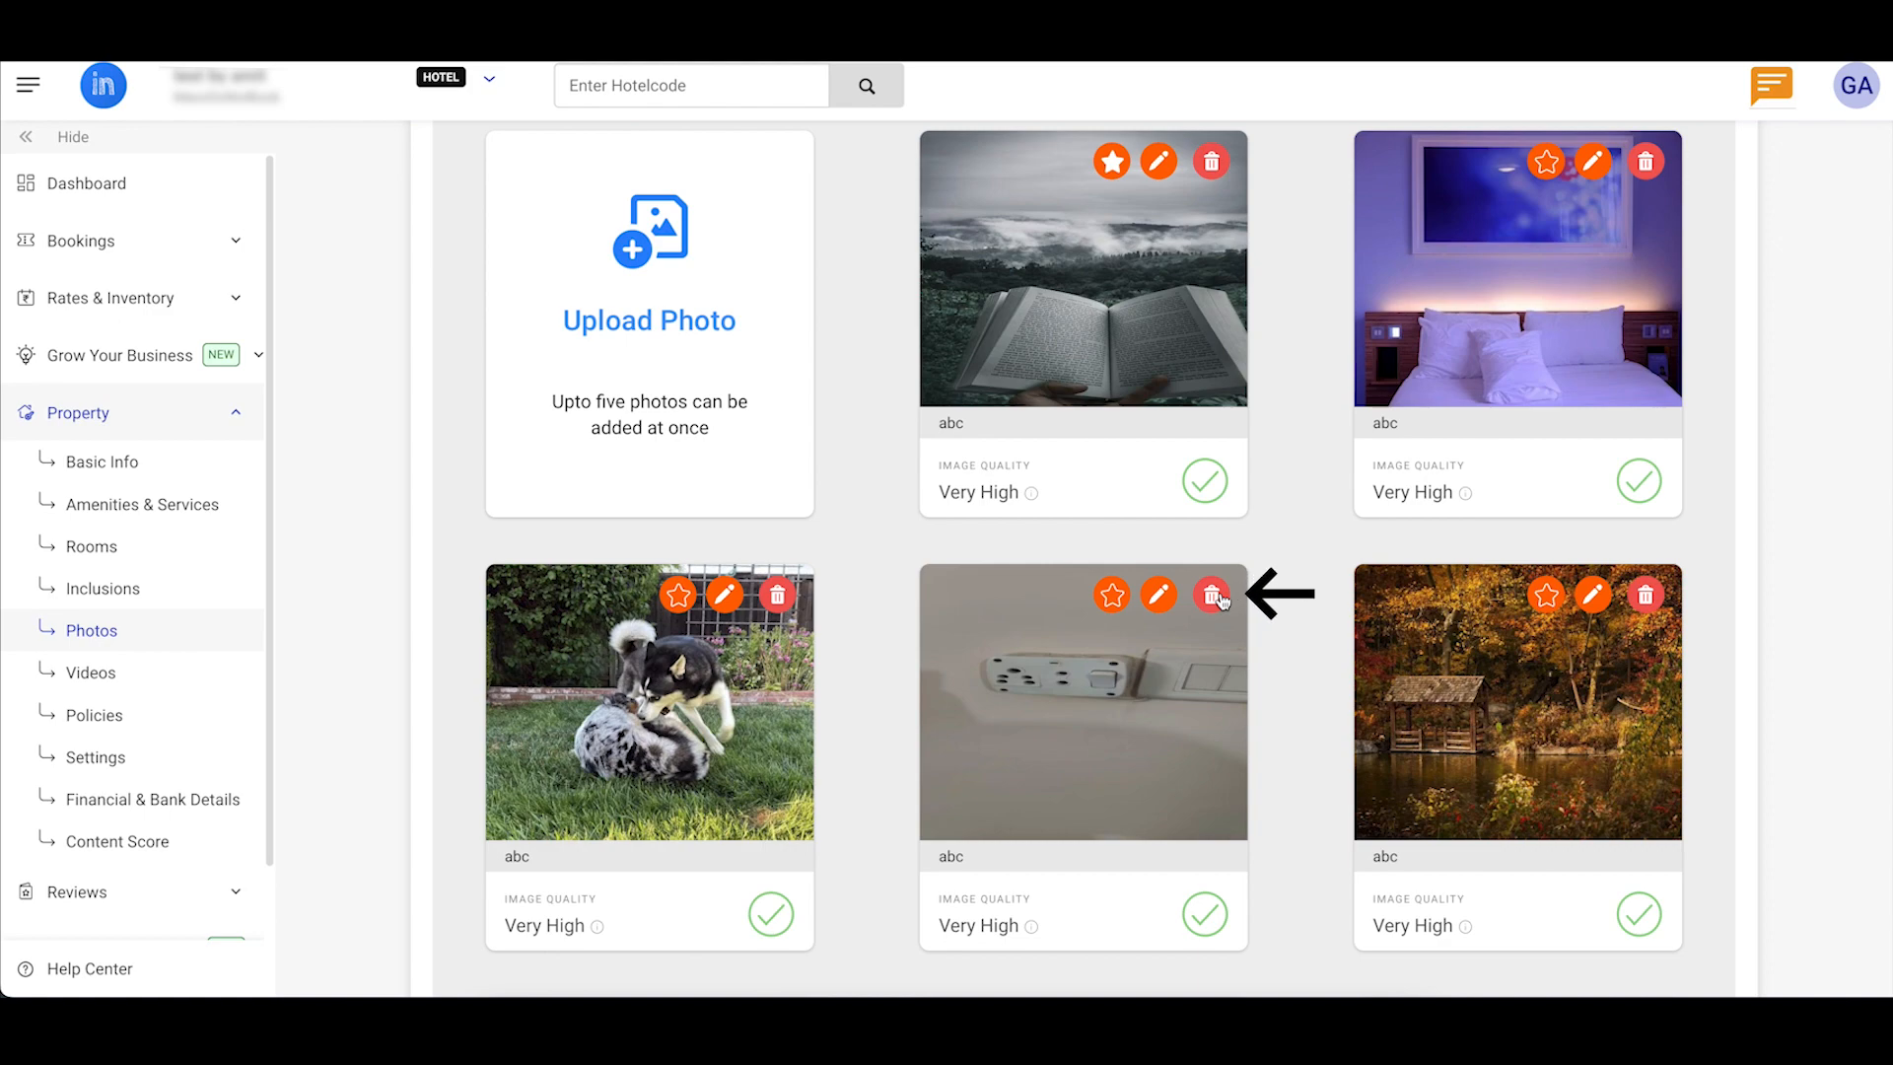
Step: Delete the wall socket photo and start making the autumn lake photo the master image
left_click(1157, 596)
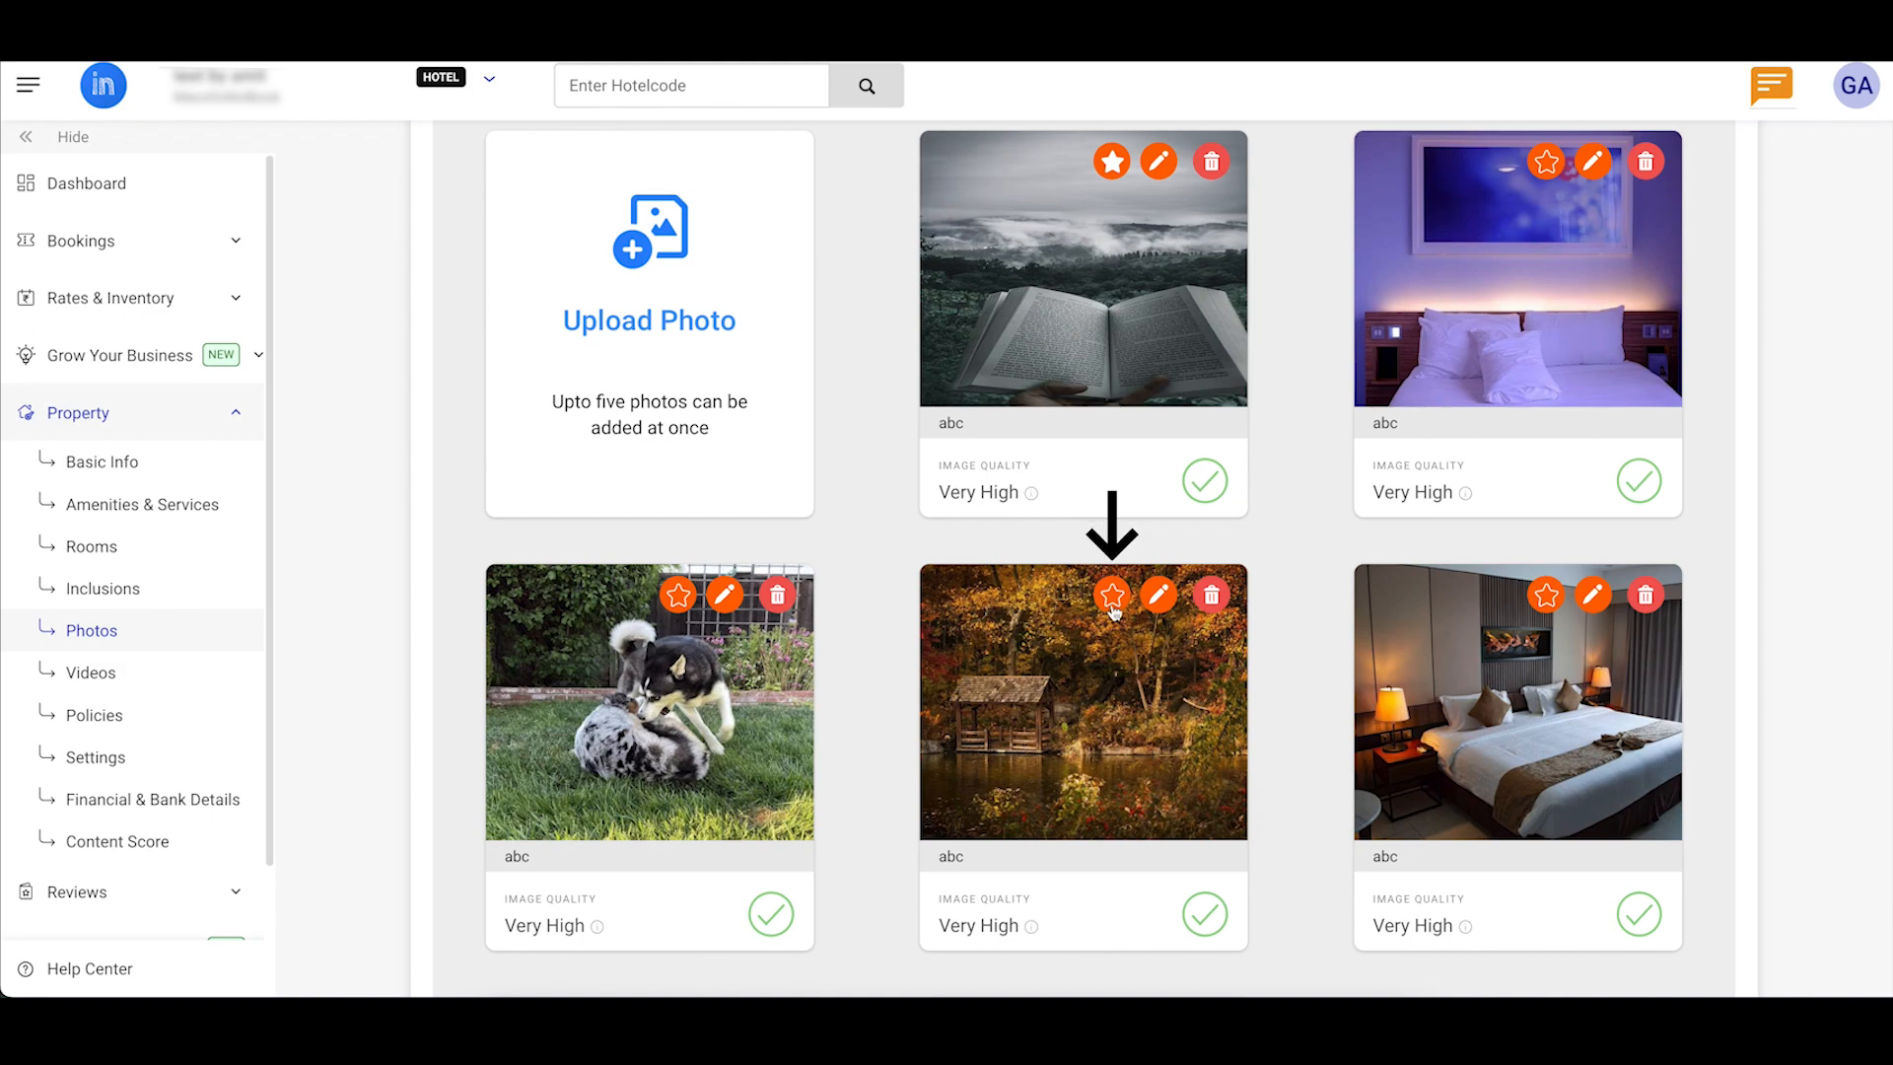
left_click(1112, 596)
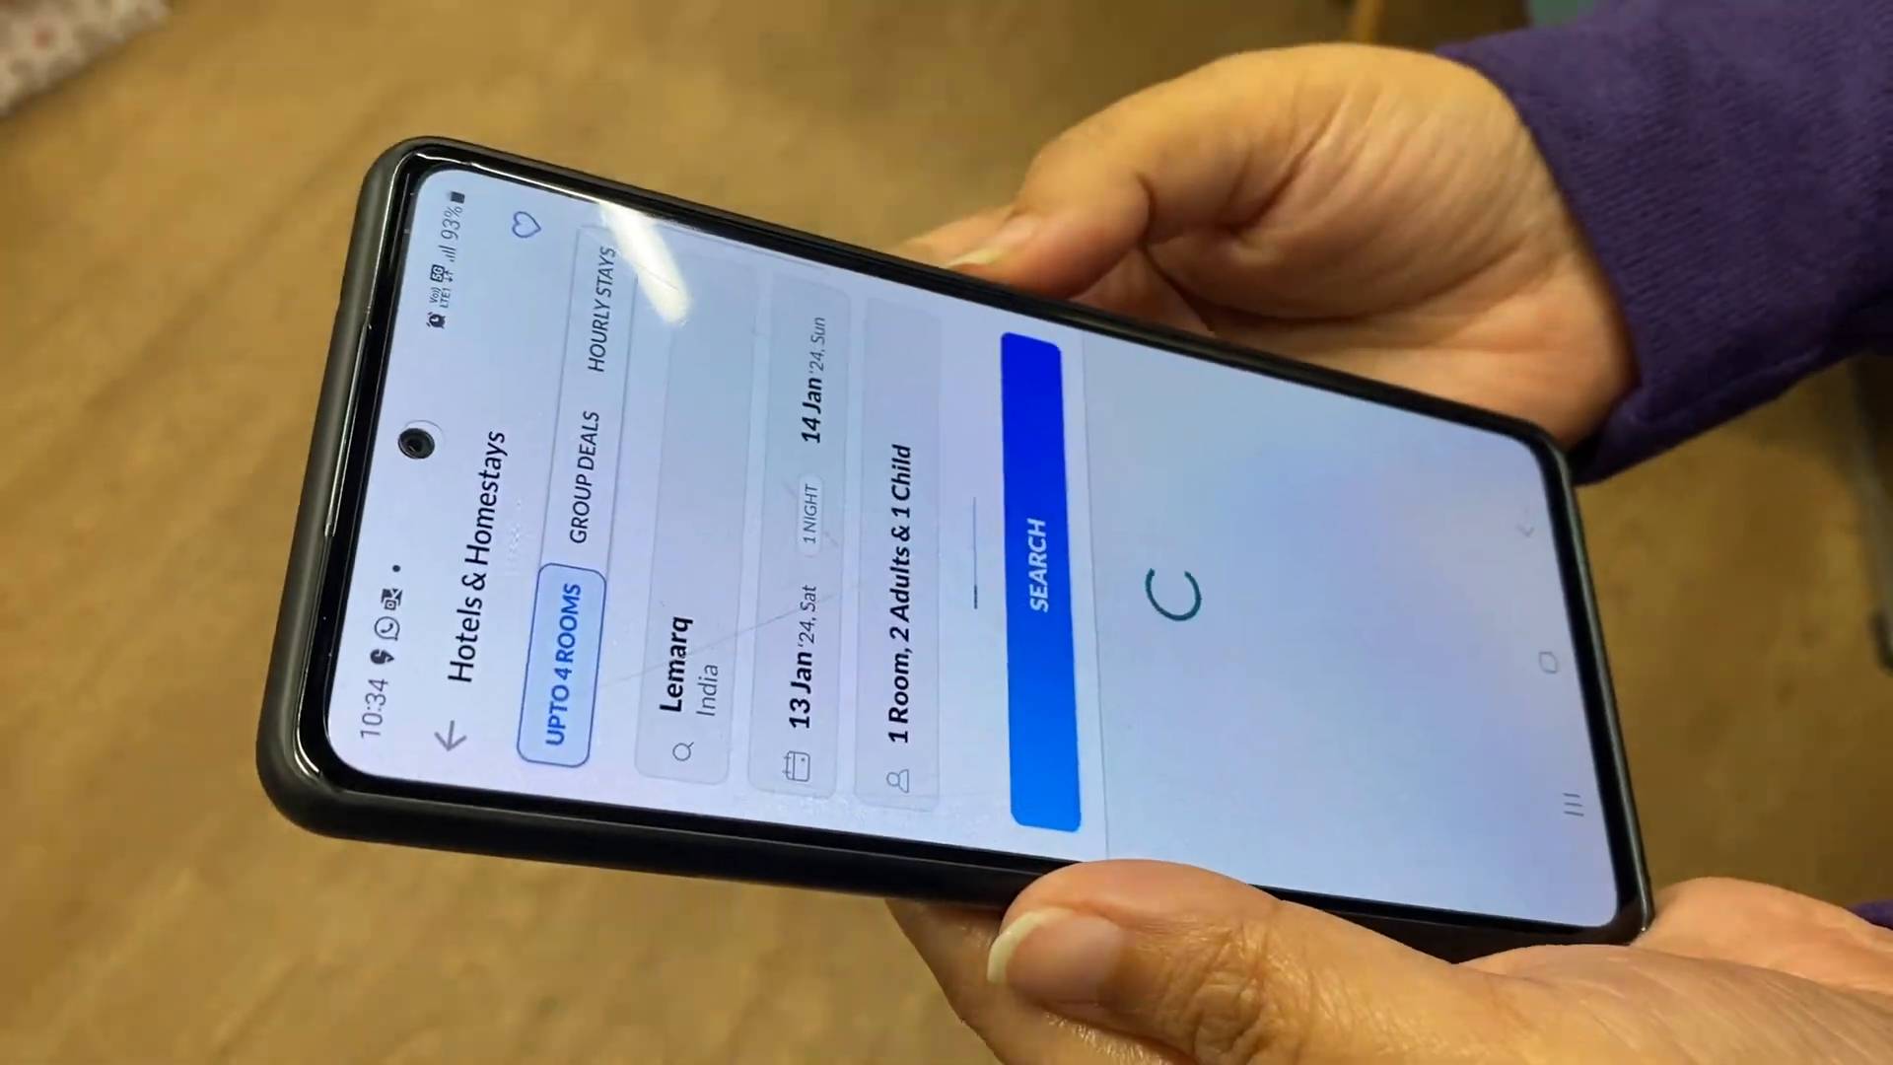
Step: Confirm the autumn lake photo as master image, save the photo order and collapse the Property section
left_click(1038, 568)
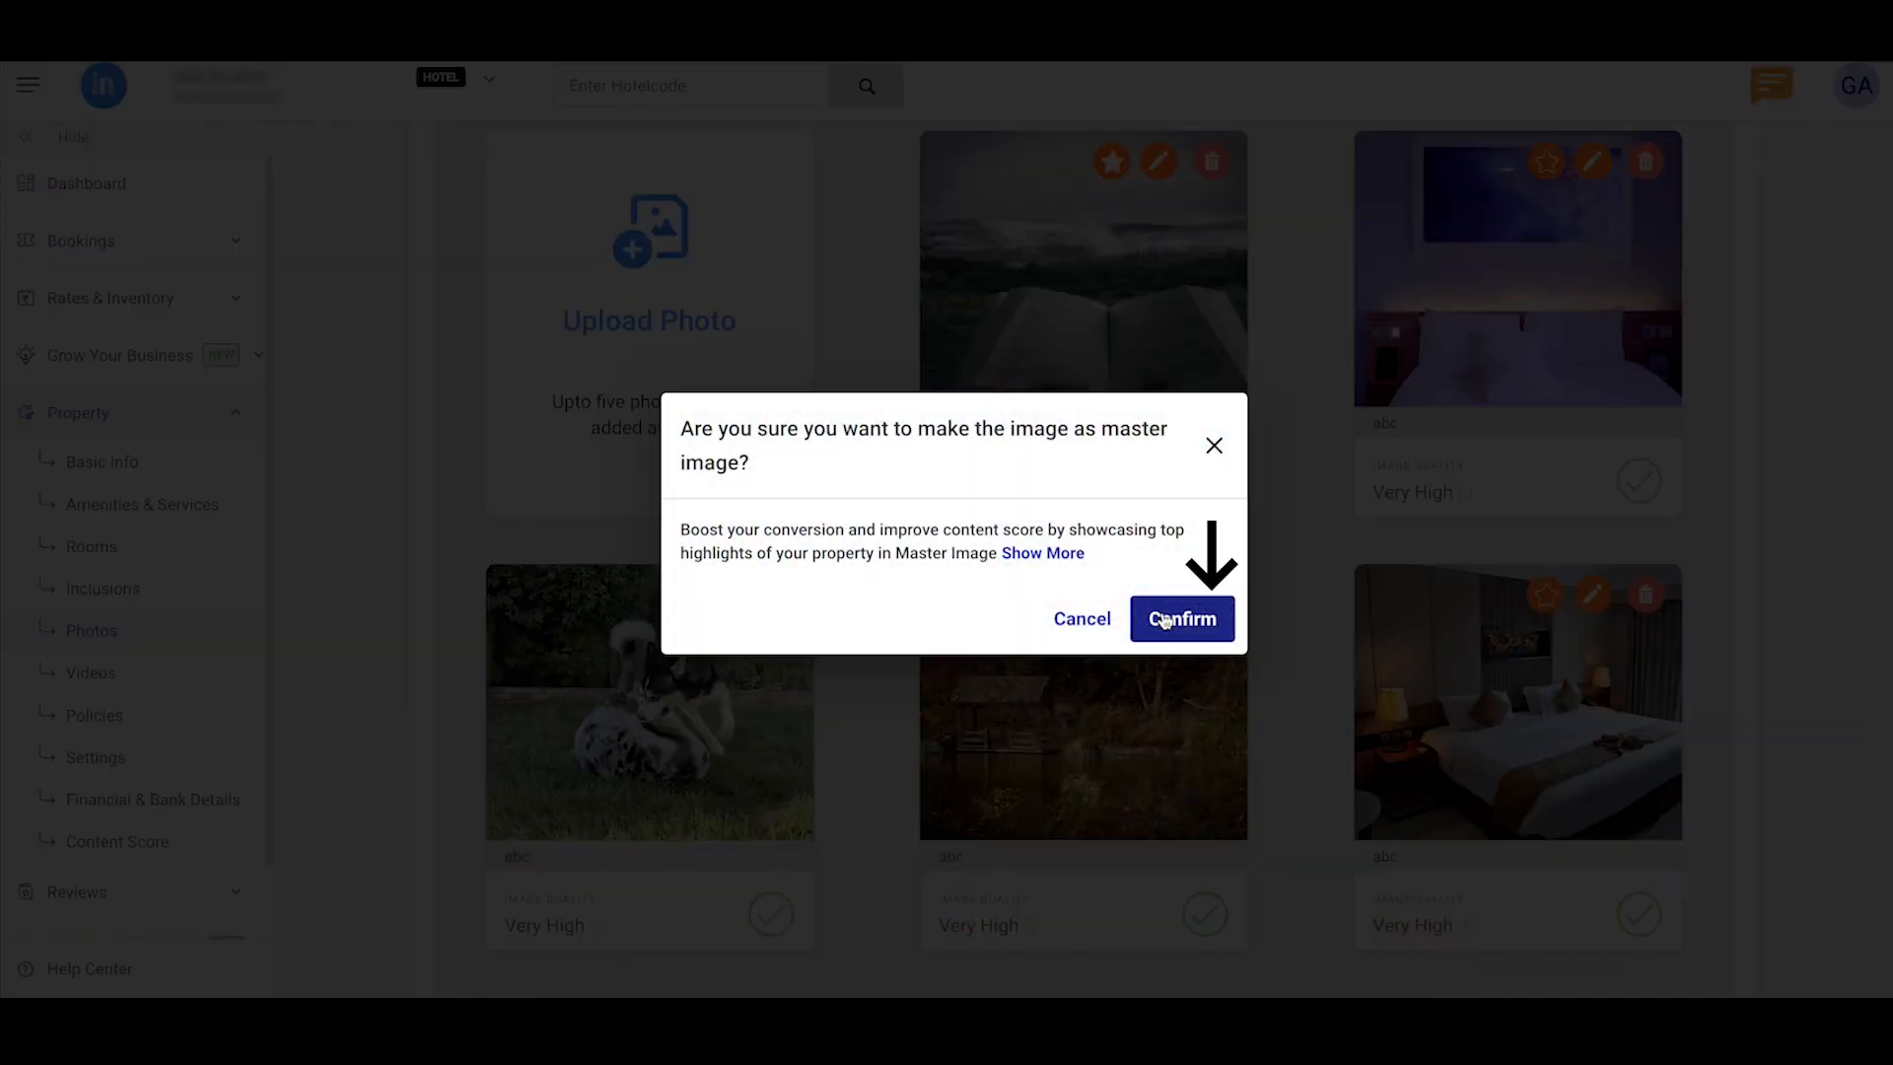
left_click(1182, 618)
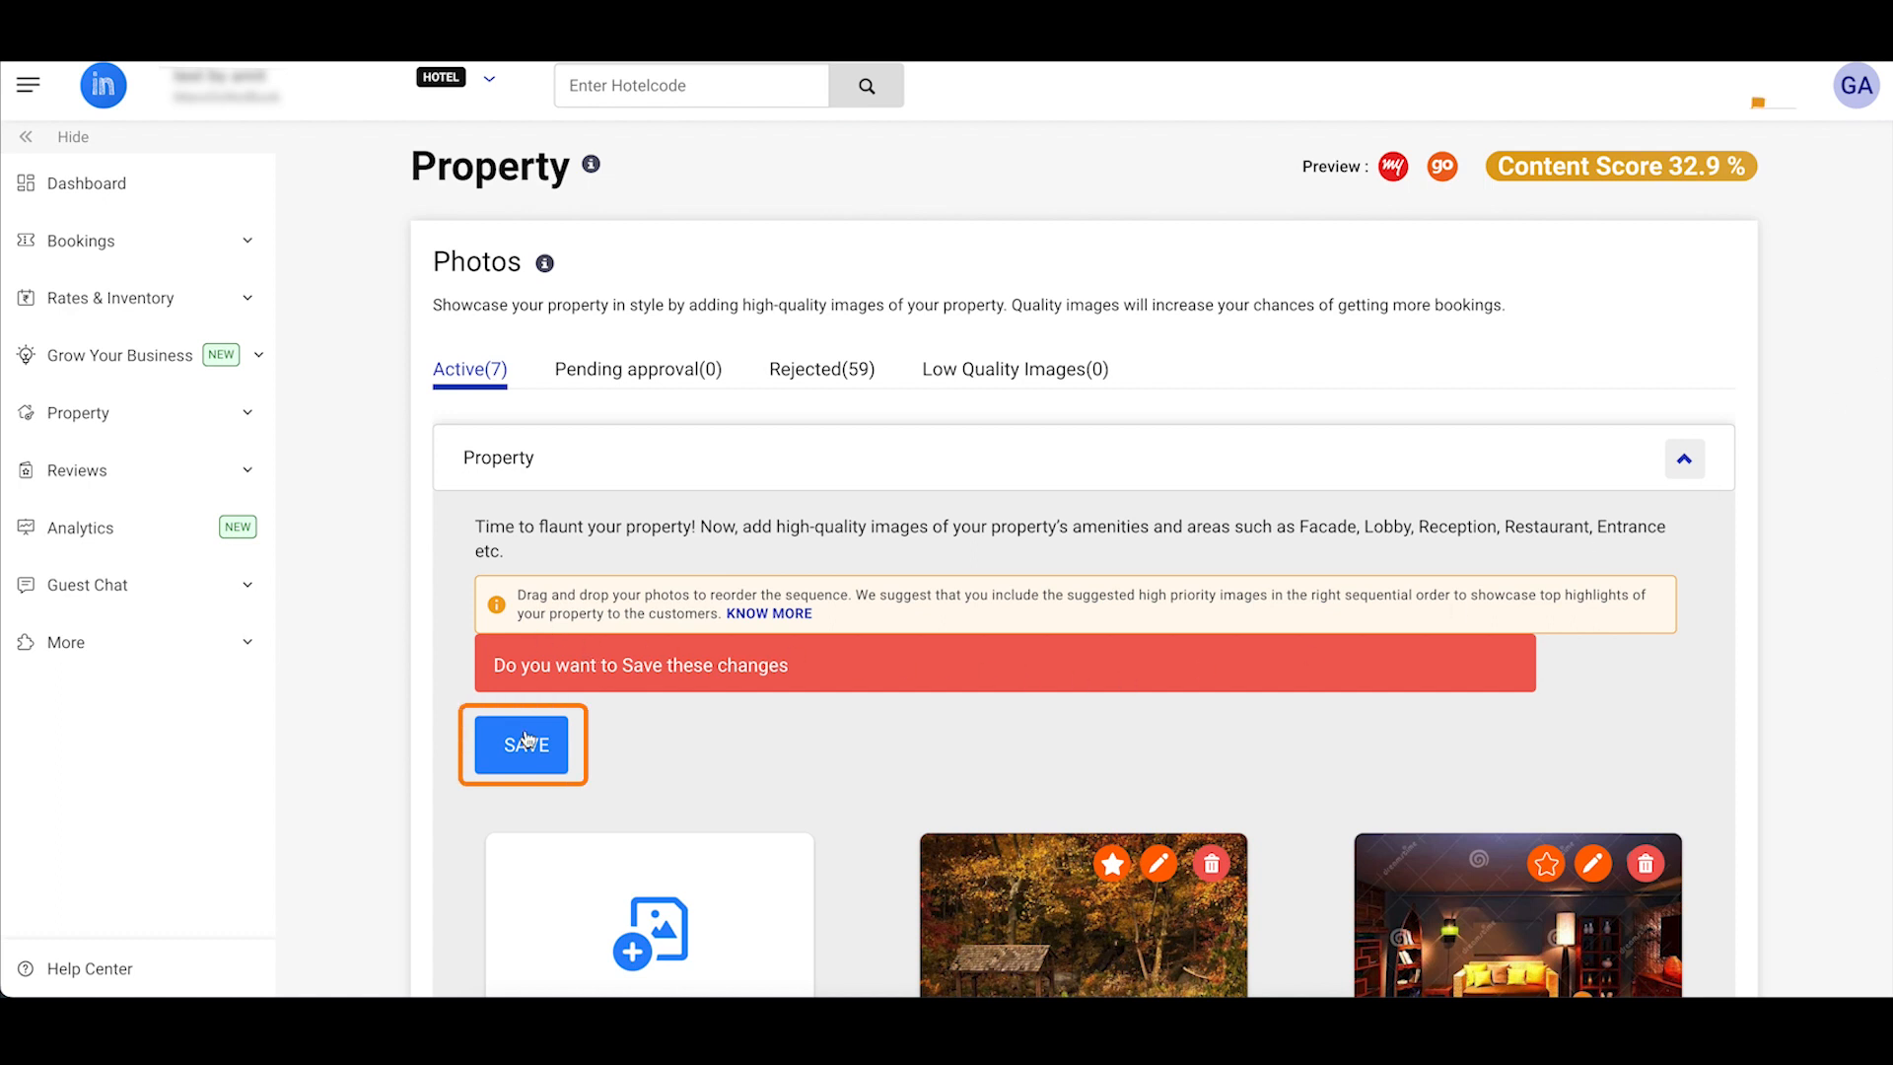
left_click(523, 743)
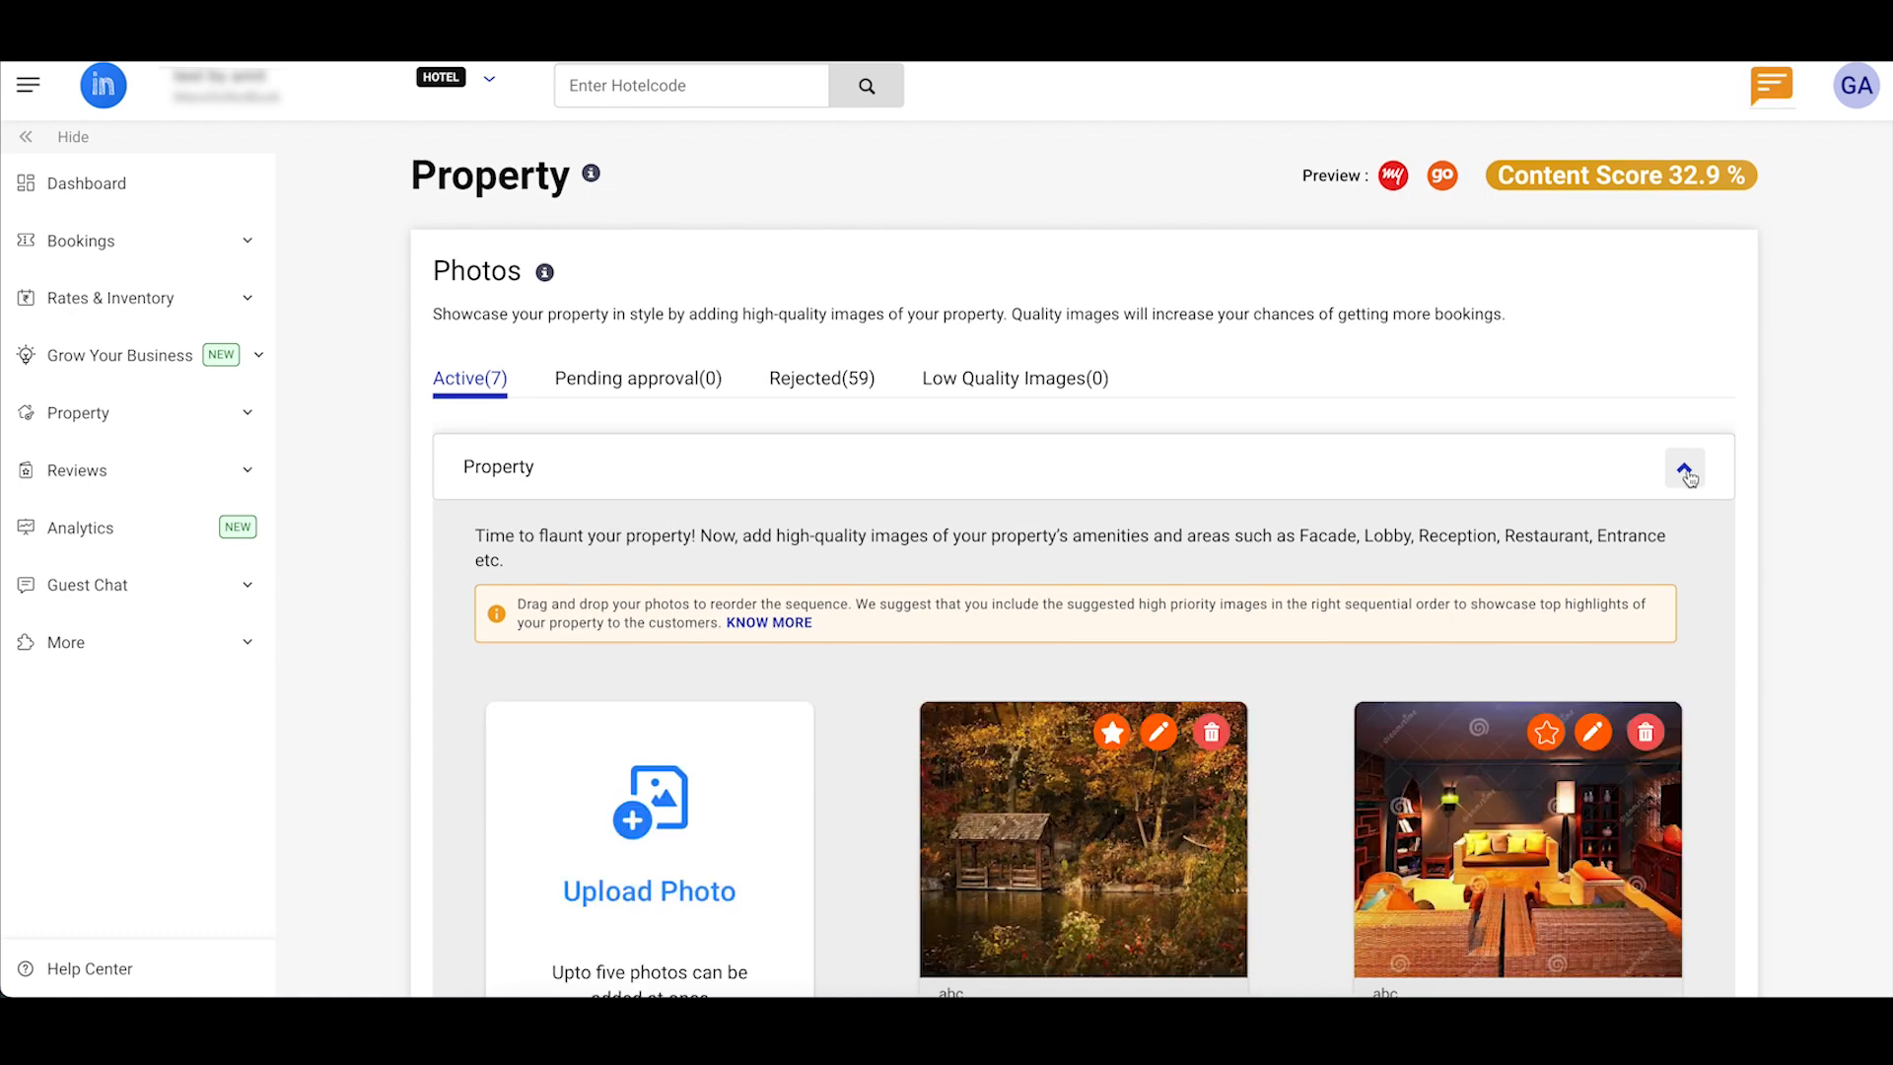
left_click(1685, 467)
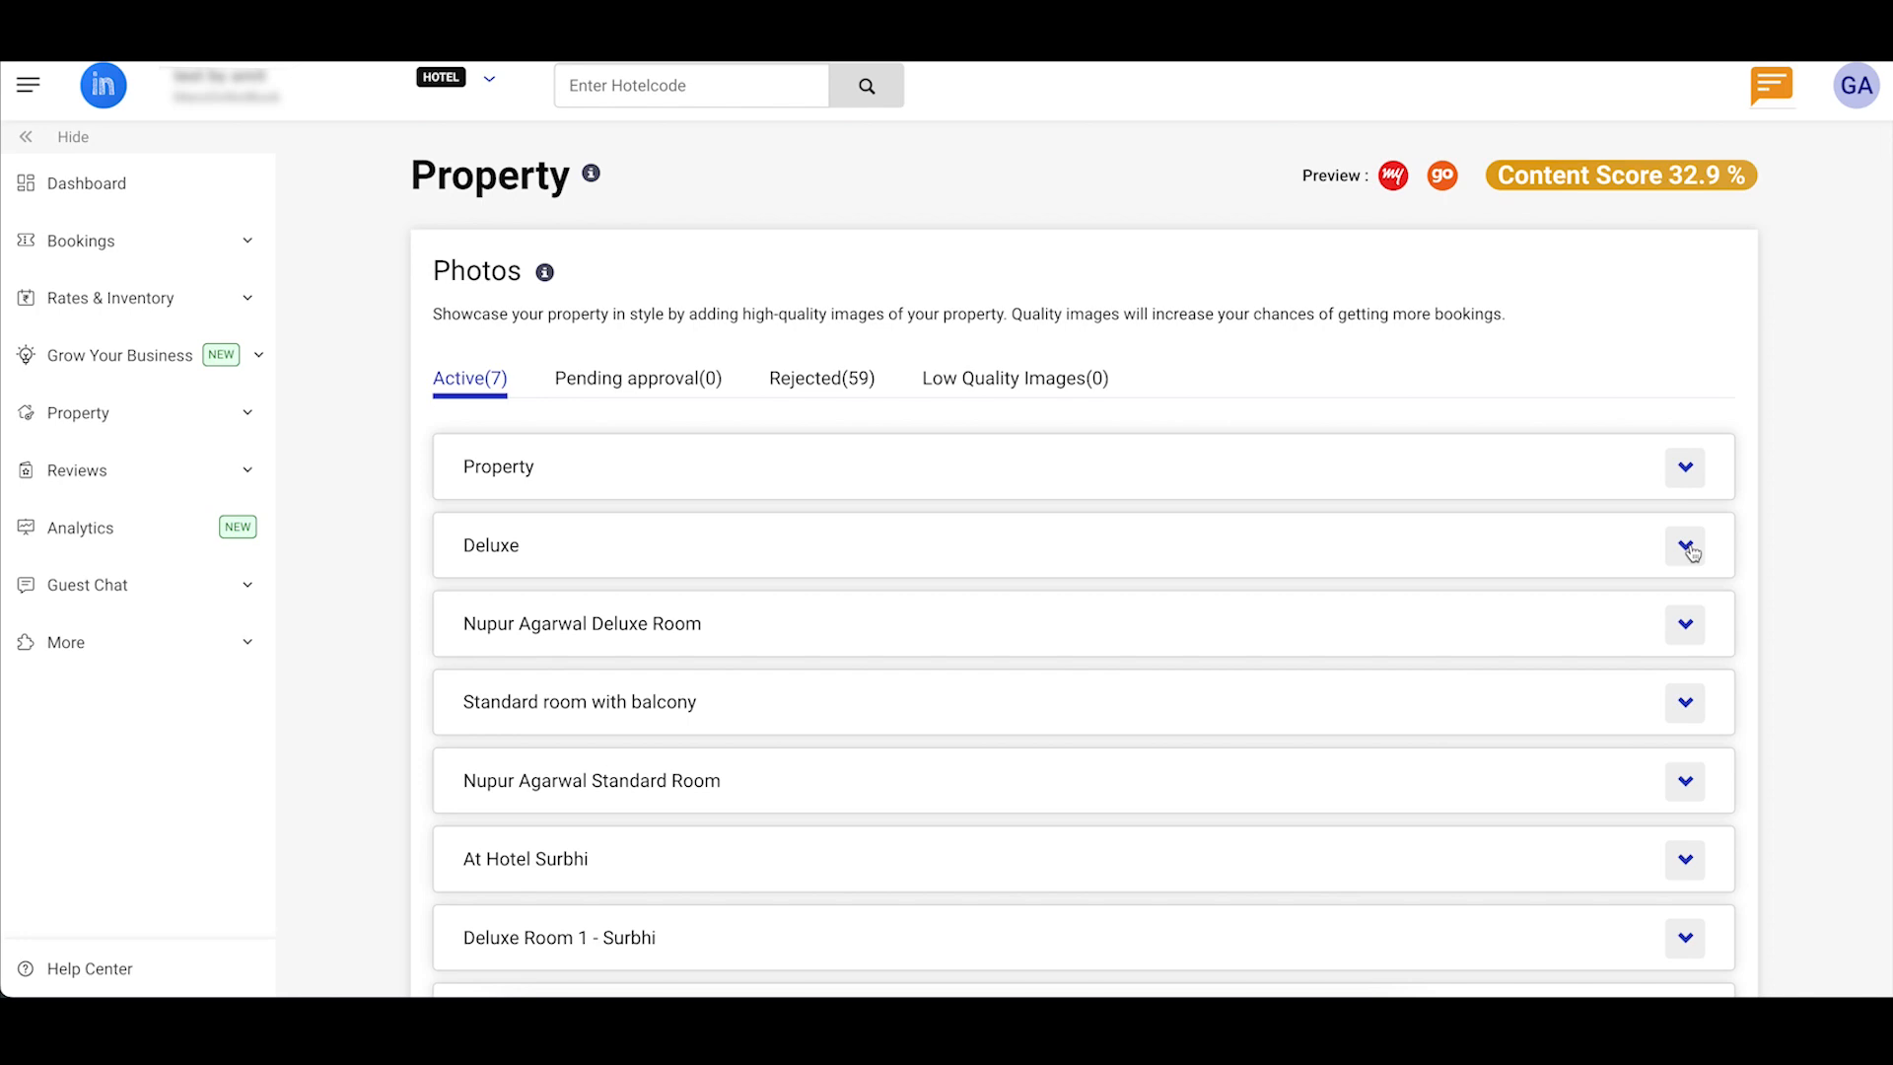
Step: Upload the bedroom and bathroom photos 5.jpeg and 6.jpeg to the Deluxe room
left_click(1684, 544)
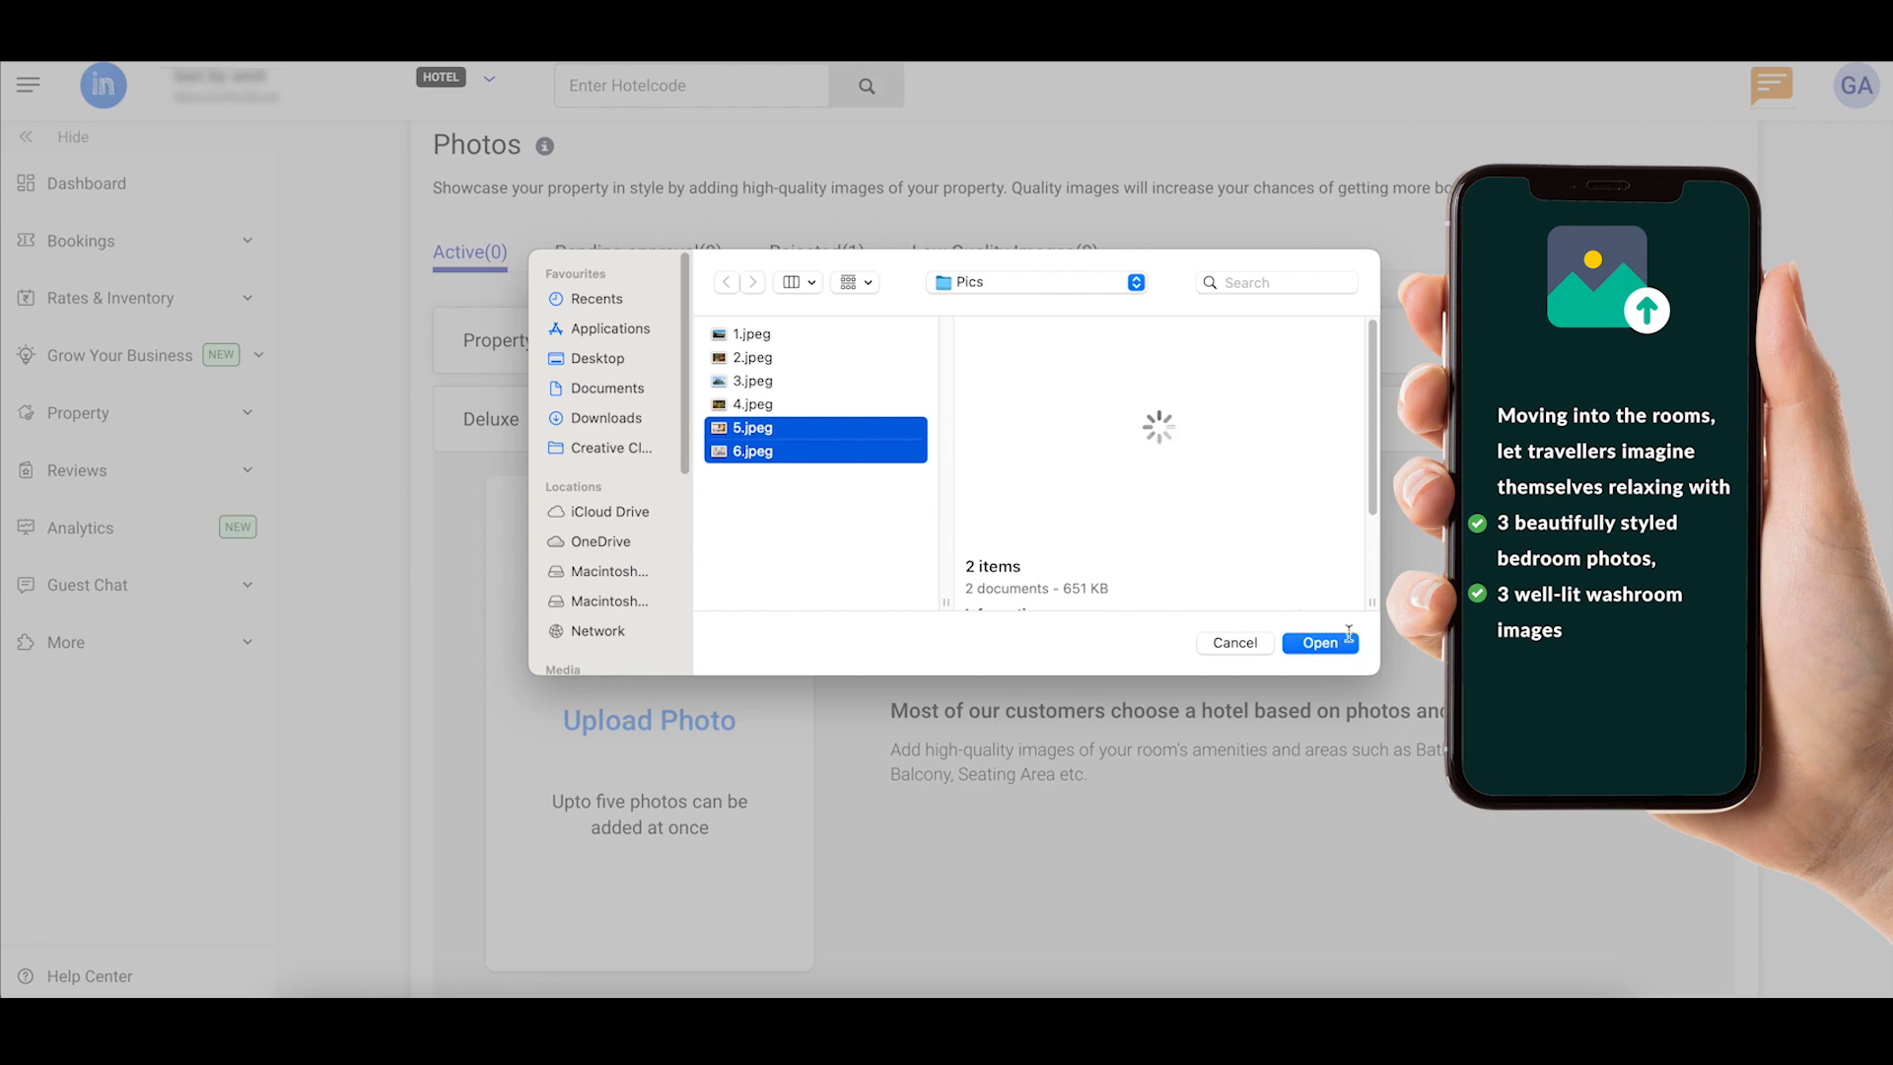
left_click(1318, 642)
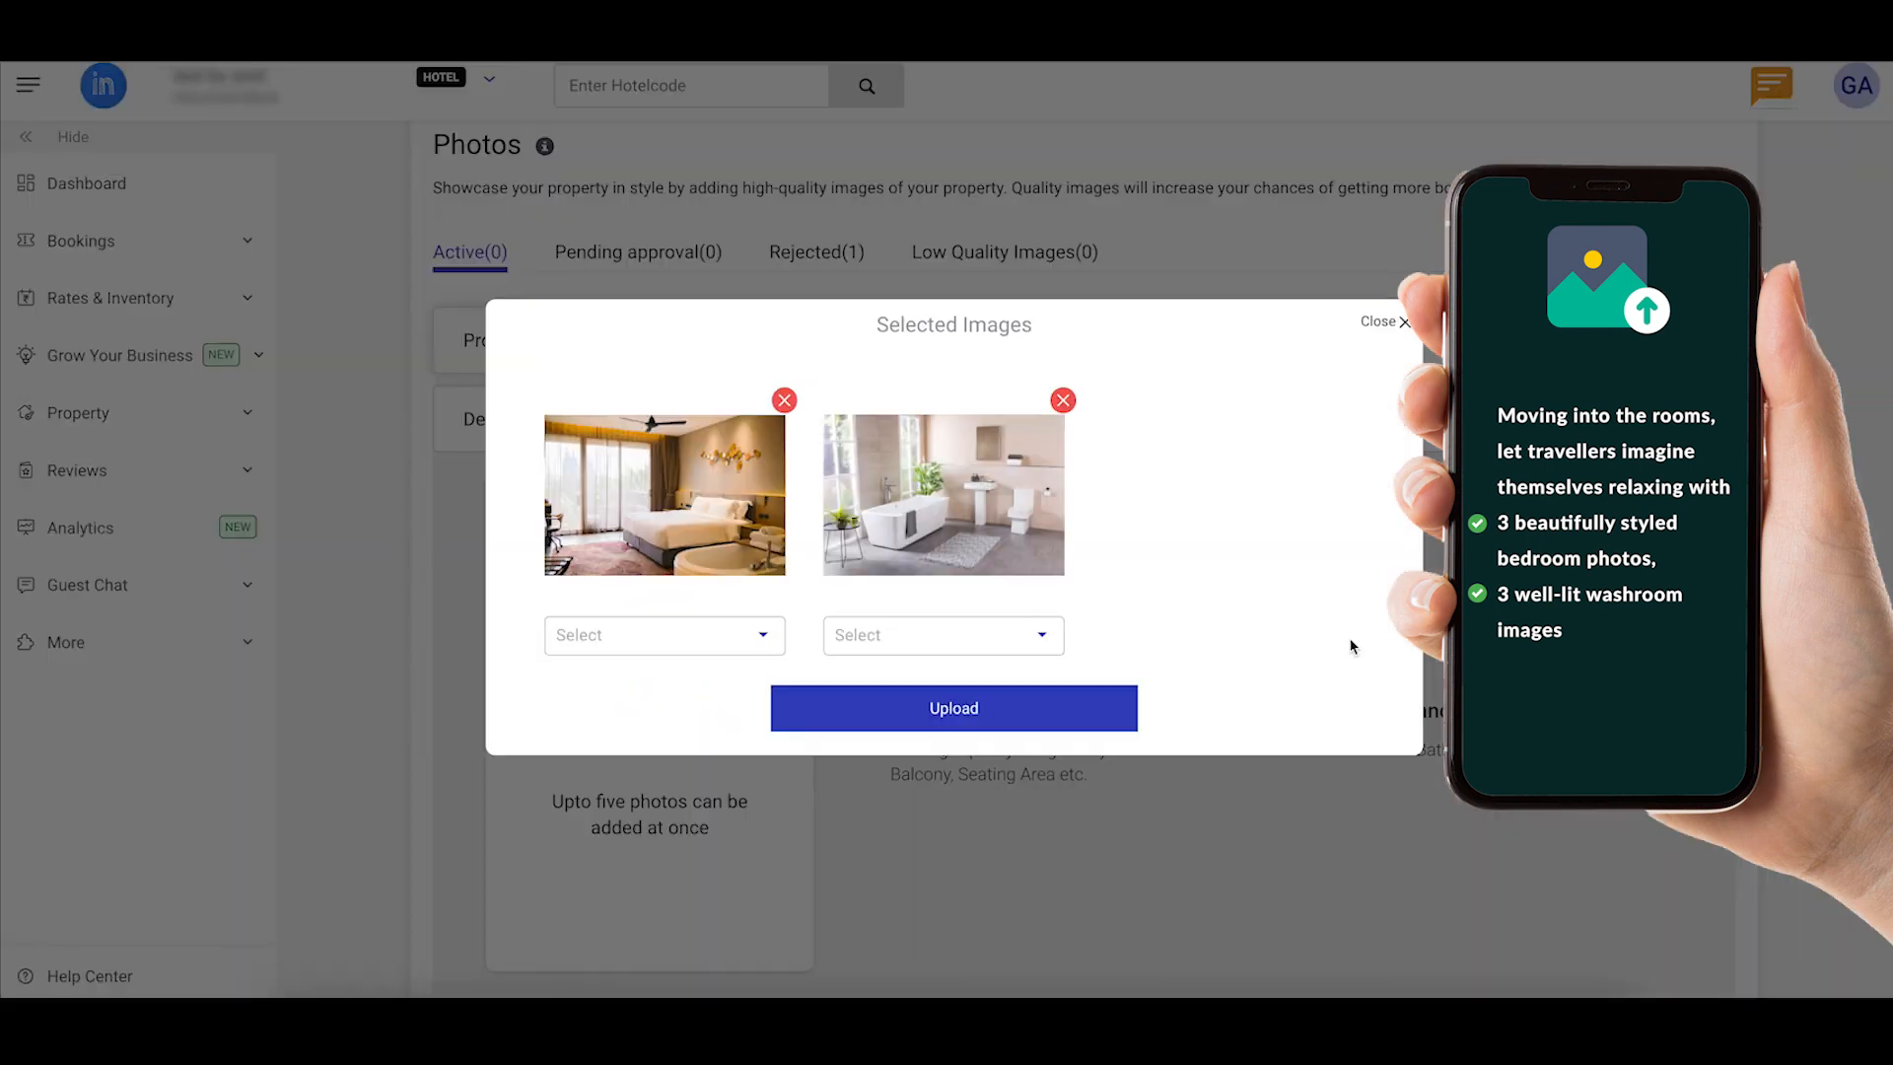
left_click(953, 709)
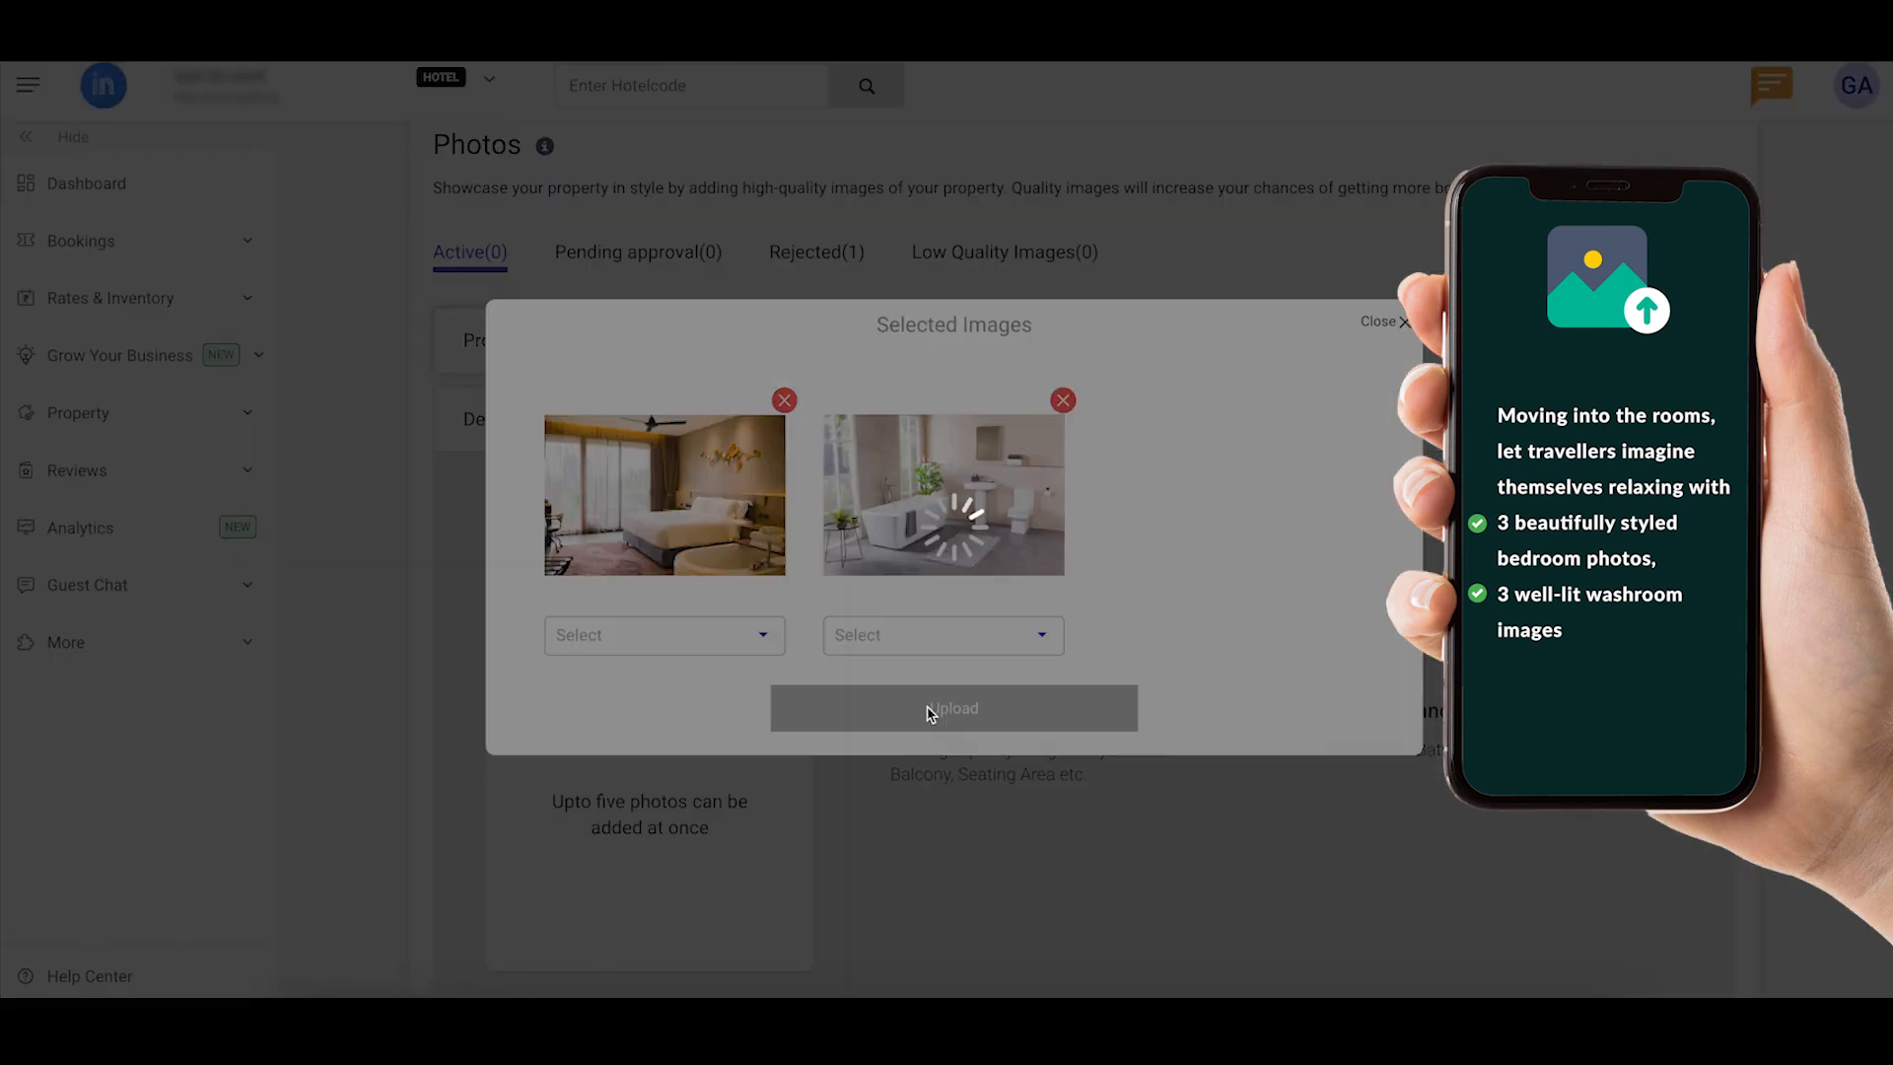